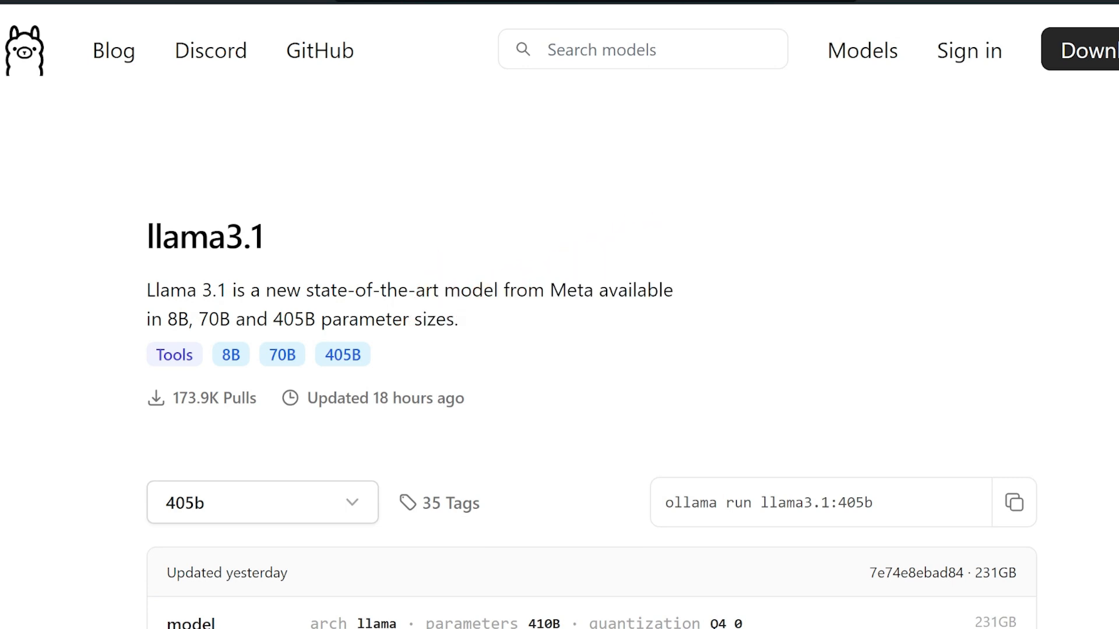
mouse_move(139, 400)
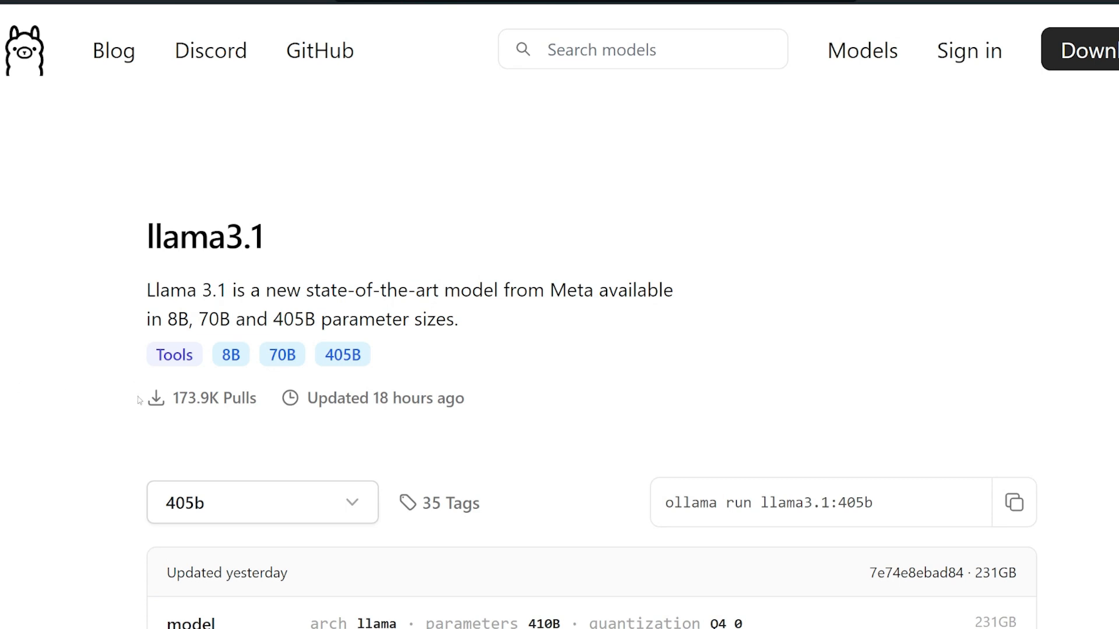
Step: Scroll the Llama 3.1 405B analysis page past Highlights and the quality-vs-speed-and-price scatter chart
scroll("down", 3)
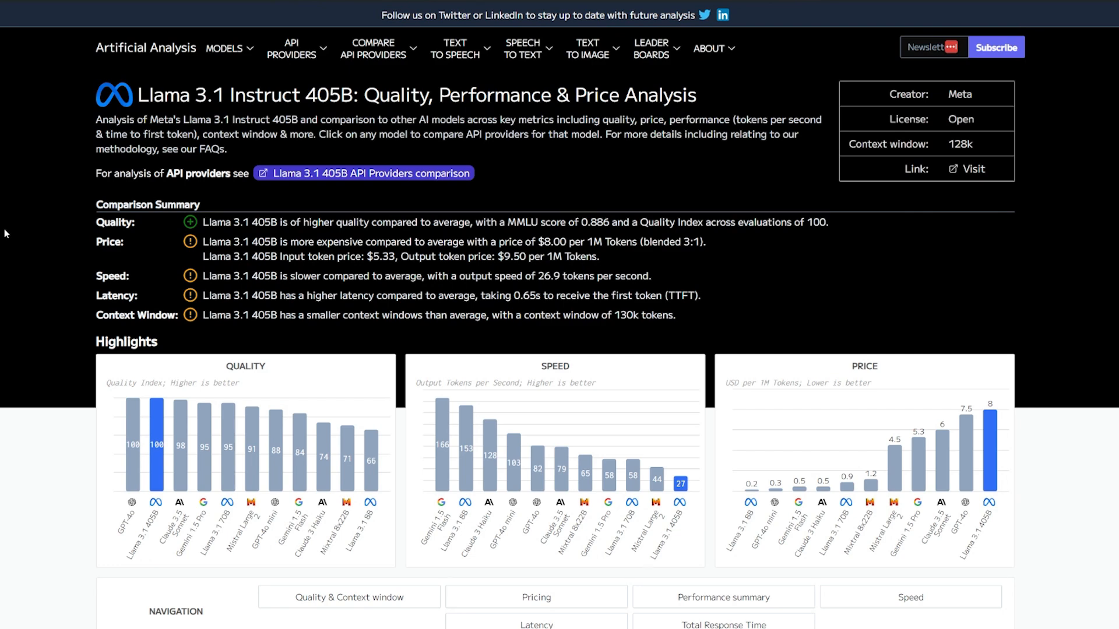
scroll("down", 3)
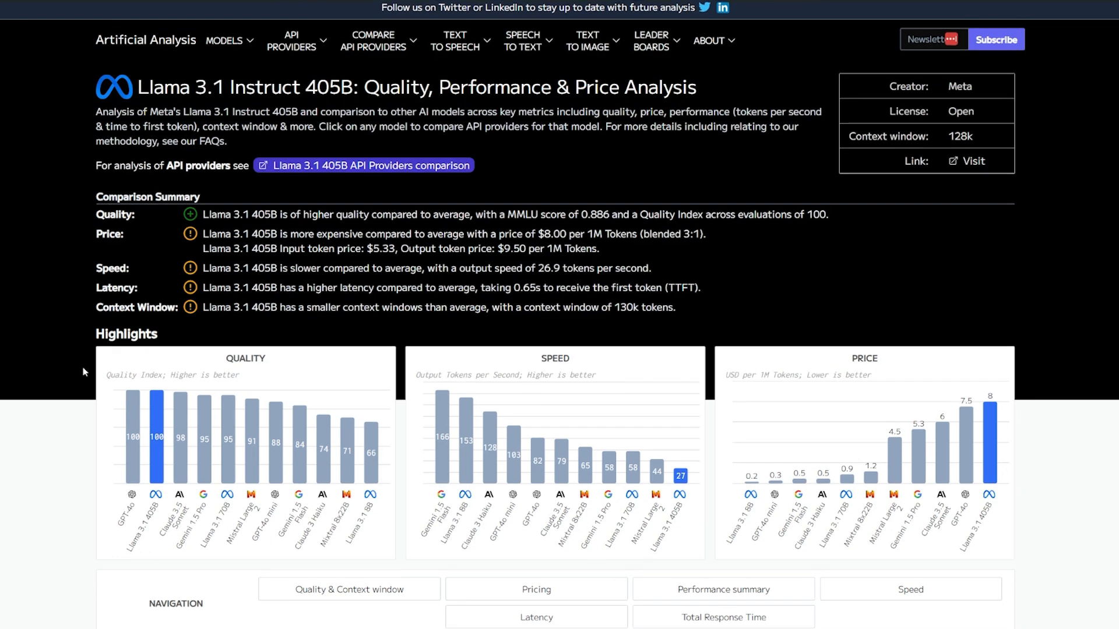
scroll("down", 3)
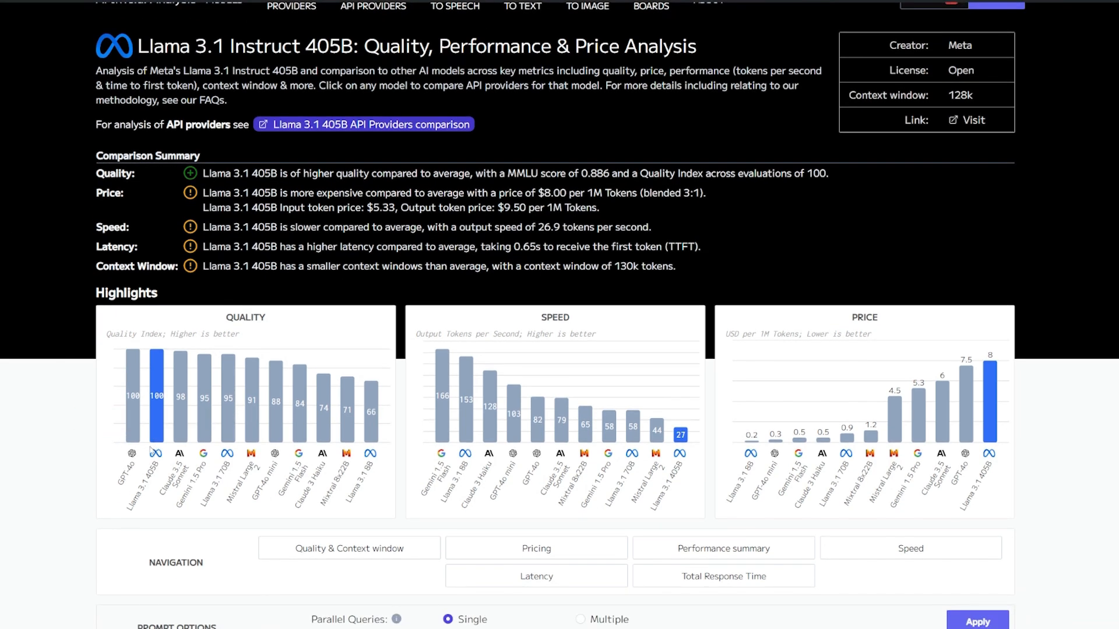
mouse_move(155, 360)
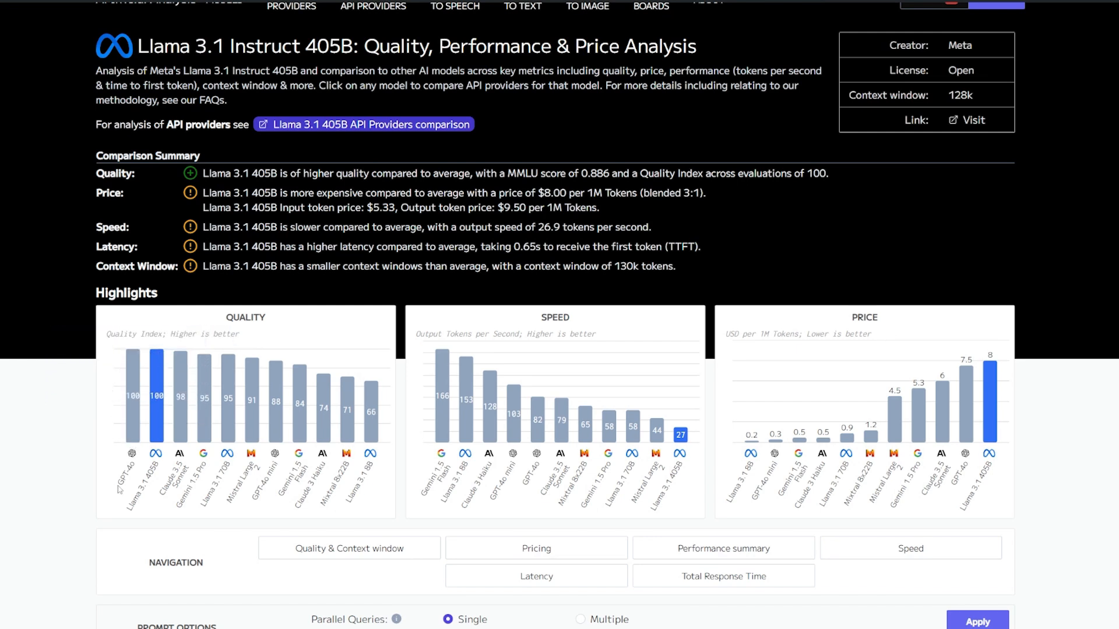
mouse_move(118, 489)
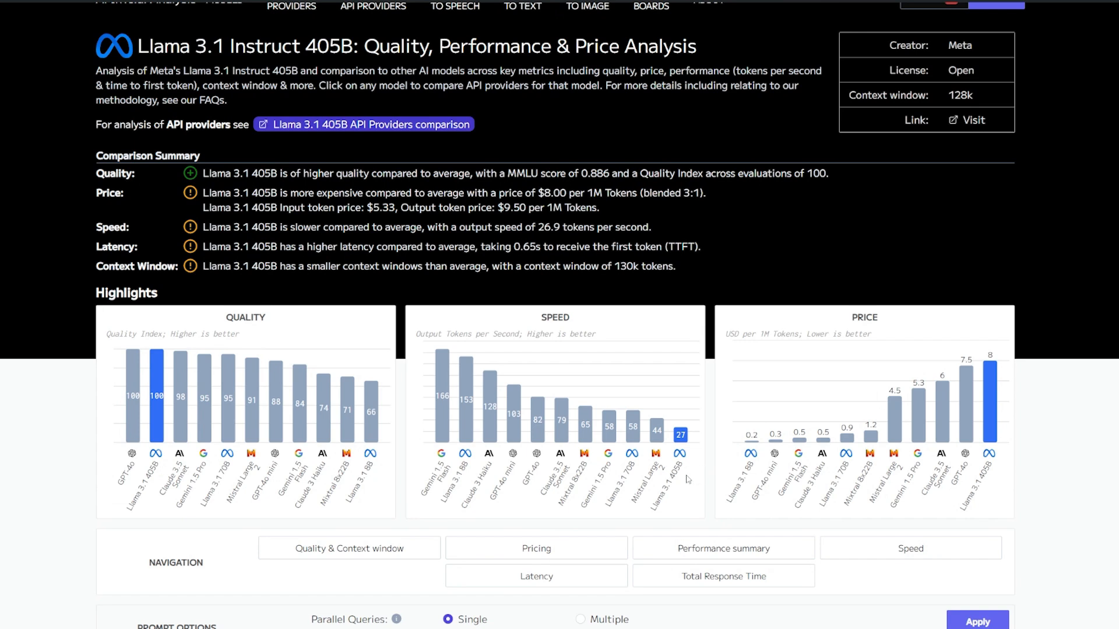
mouse_move(691, 464)
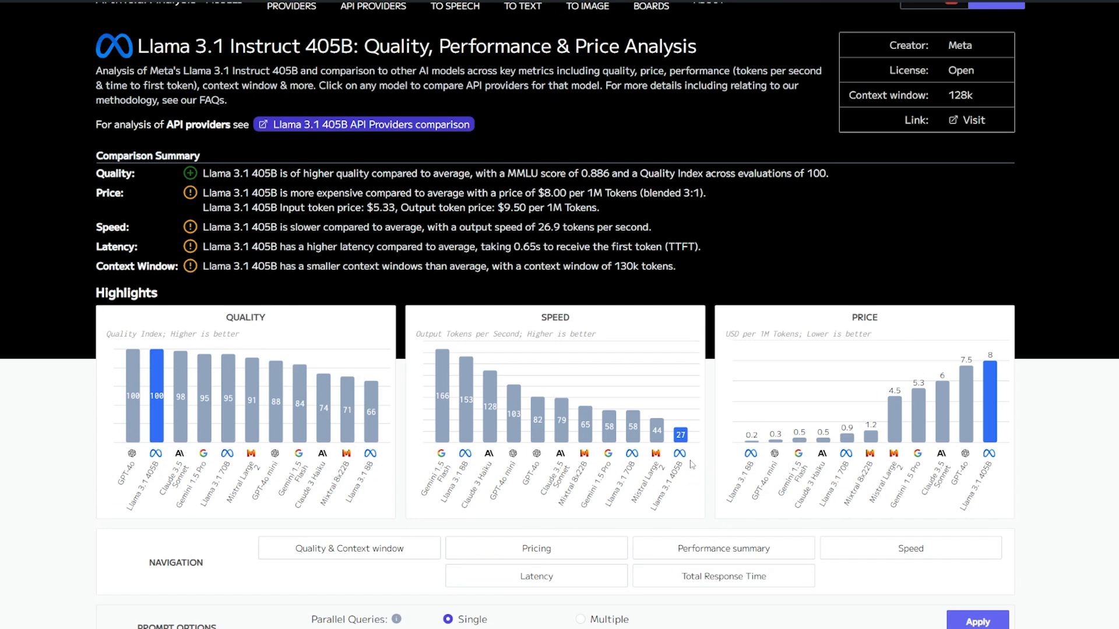
scroll("down", 3)
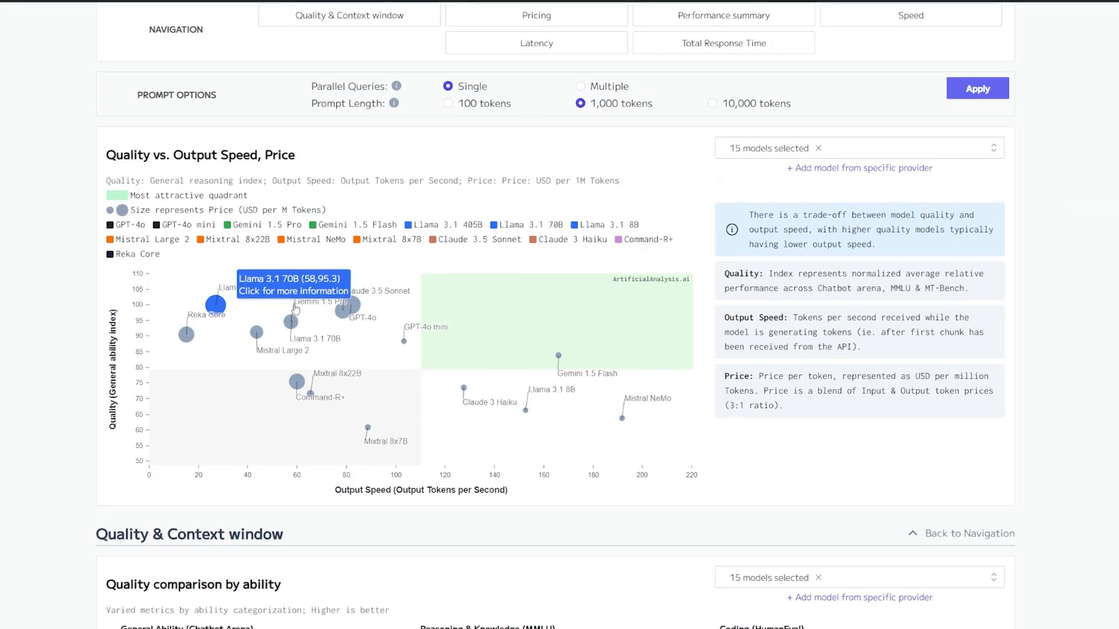
scroll("down", 3)
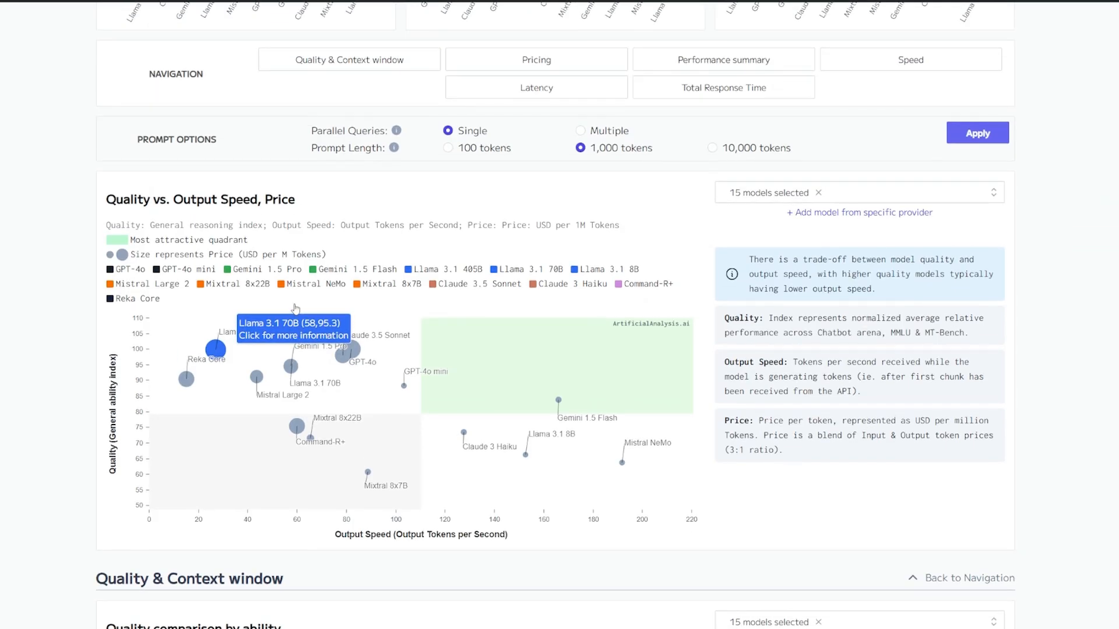
mouse_move(505, 218)
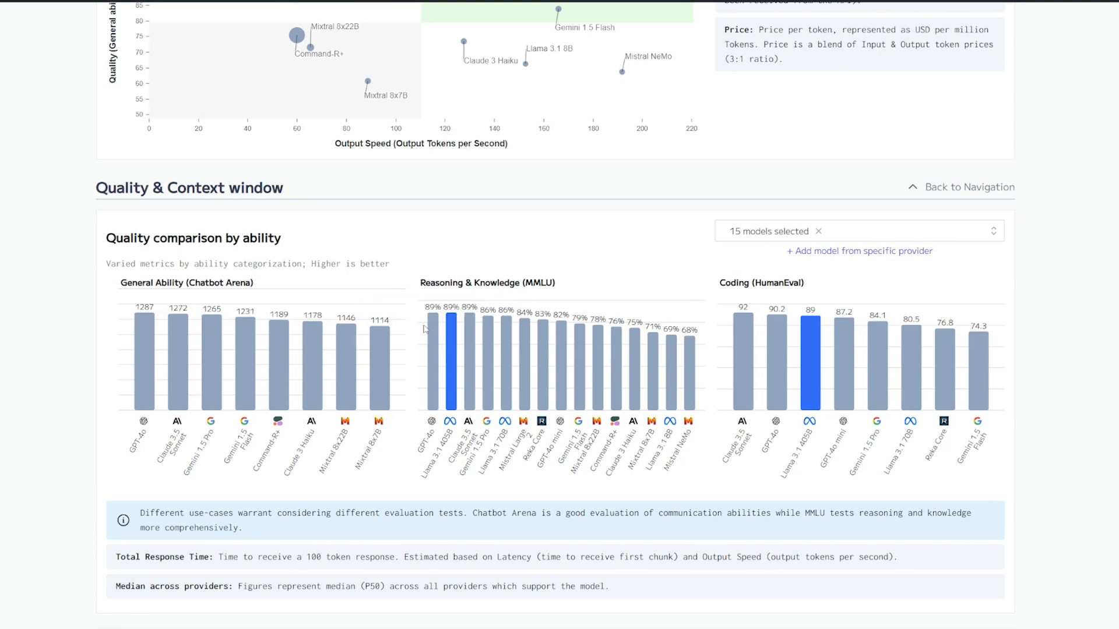
mouse_move(810, 364)
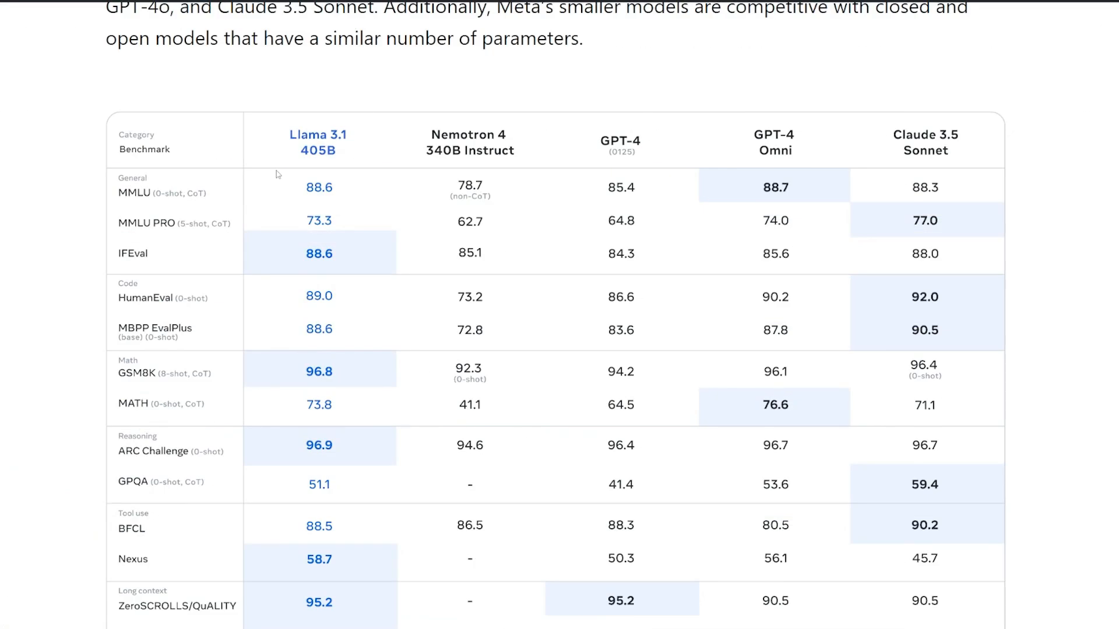
mouse_move(323, 151)
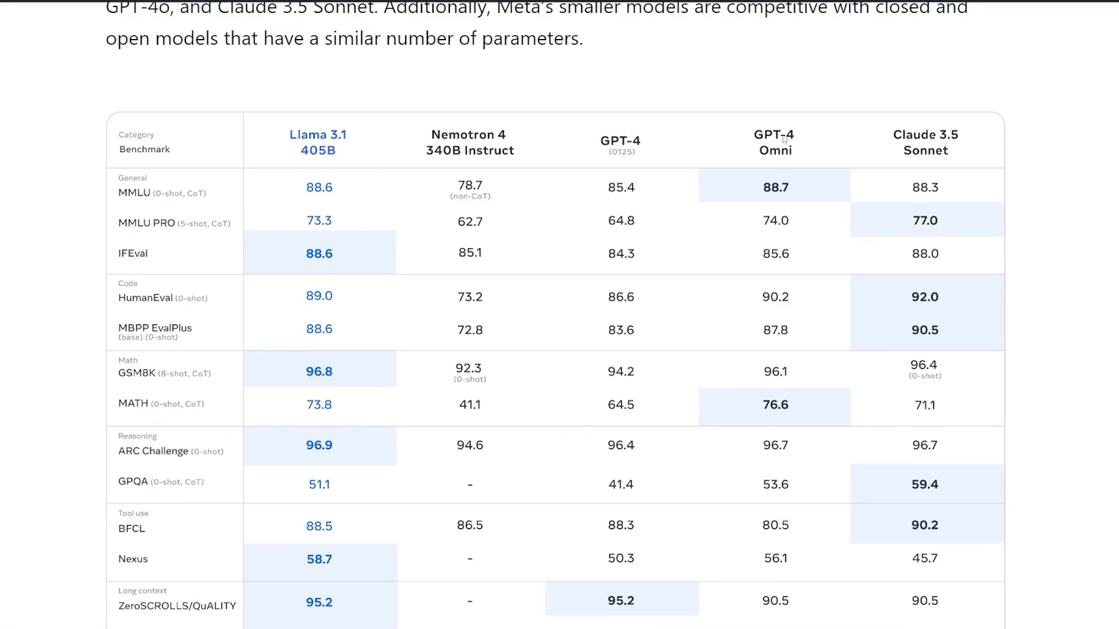
mouse_move(784, 159)
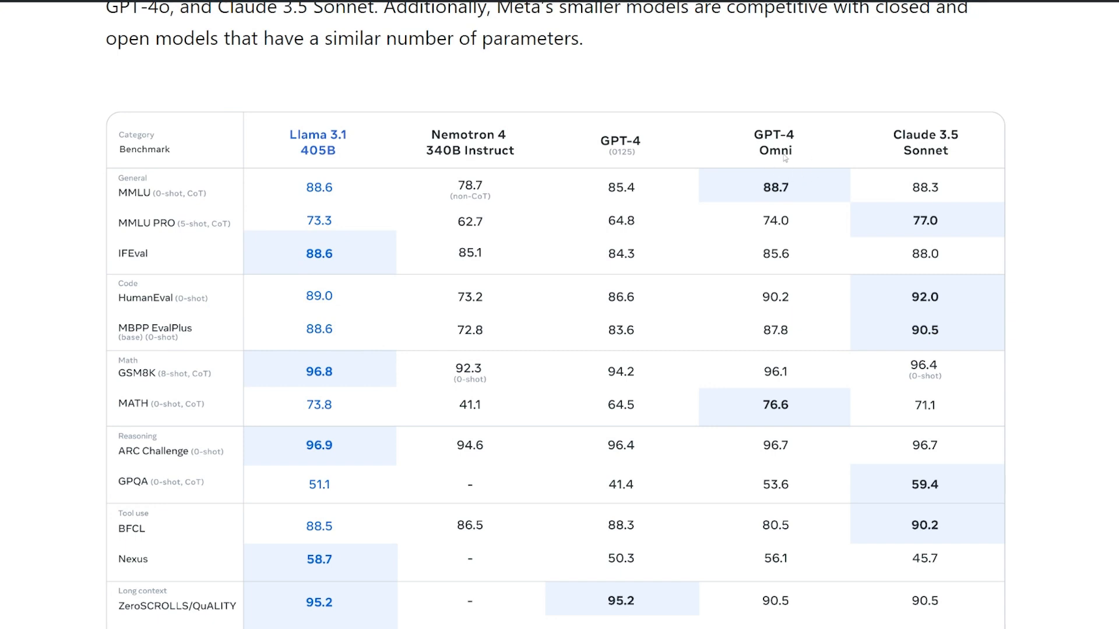
mouse_move(329, 257)
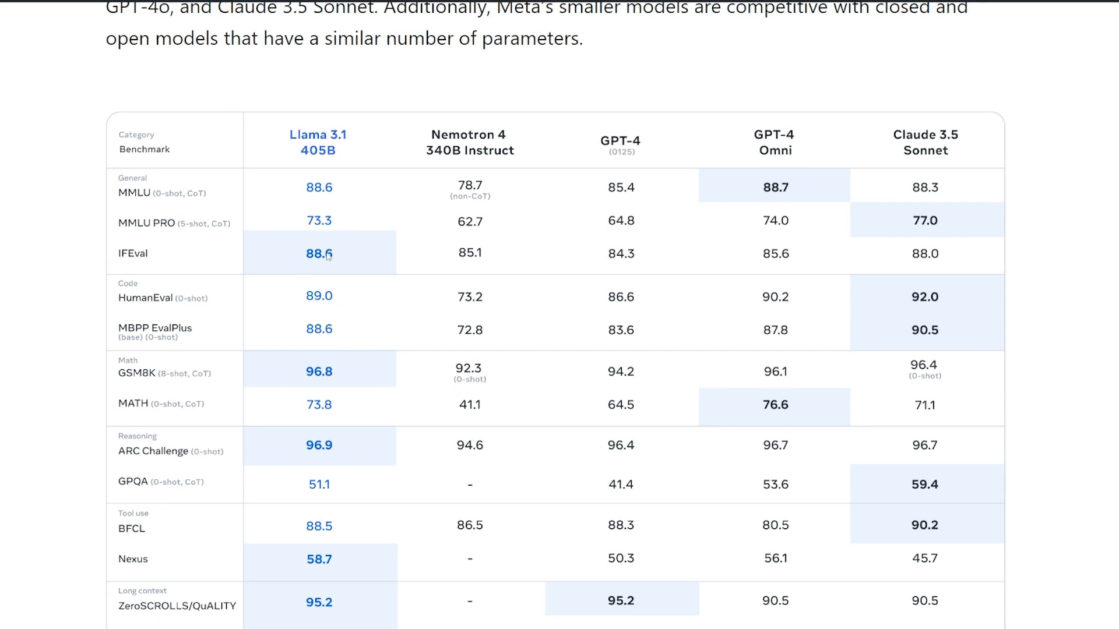
mouse_move(166, 202)
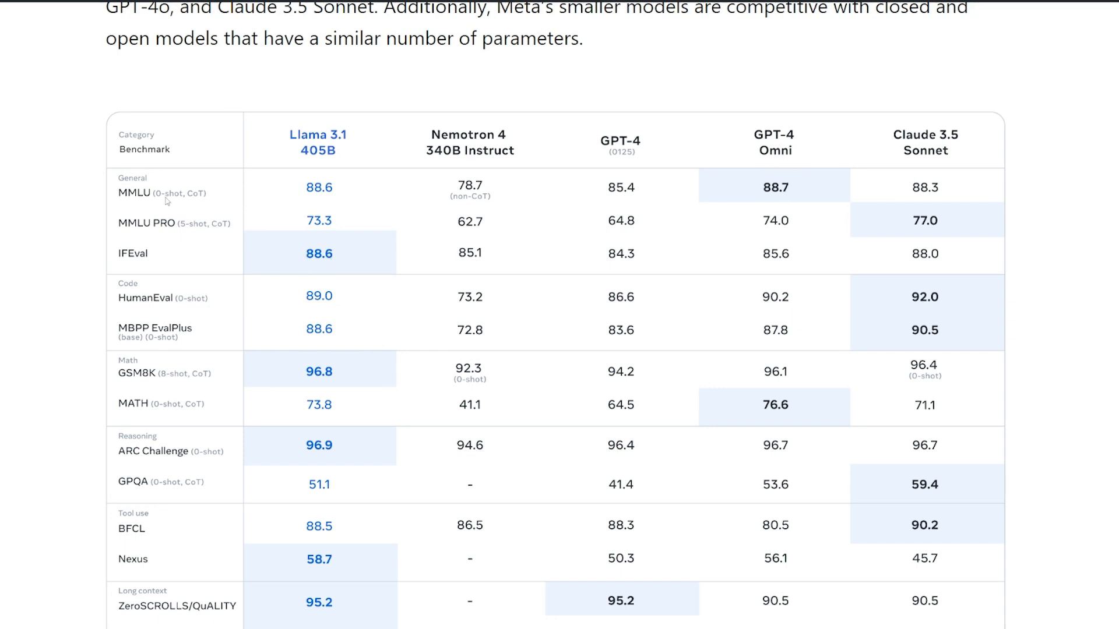
Step: Scroll the Llama 3.1 blog post down to the 405B benchmark table and the 8B/70B table below
scroll("down", 3)
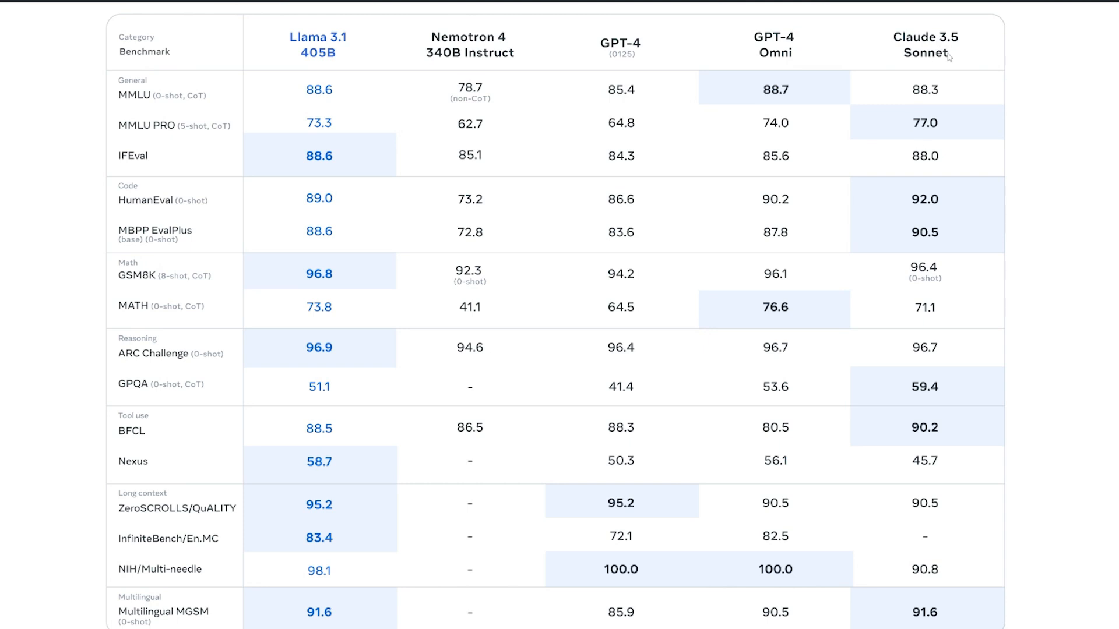
scroll("down", 3)
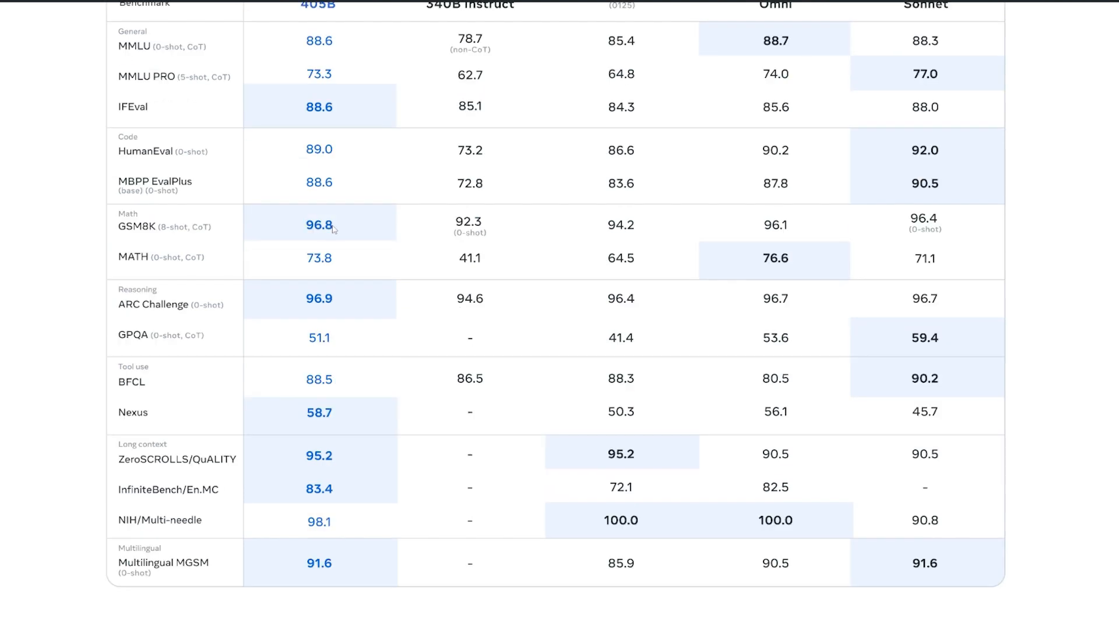
mouse_move(781, 256)
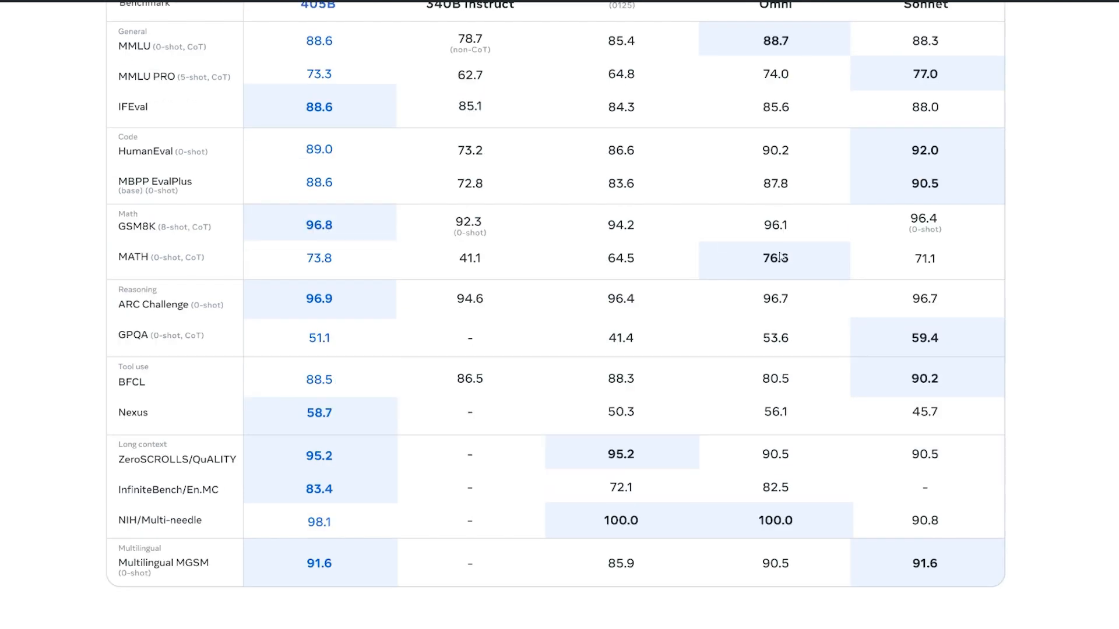
scroll("down", 3)
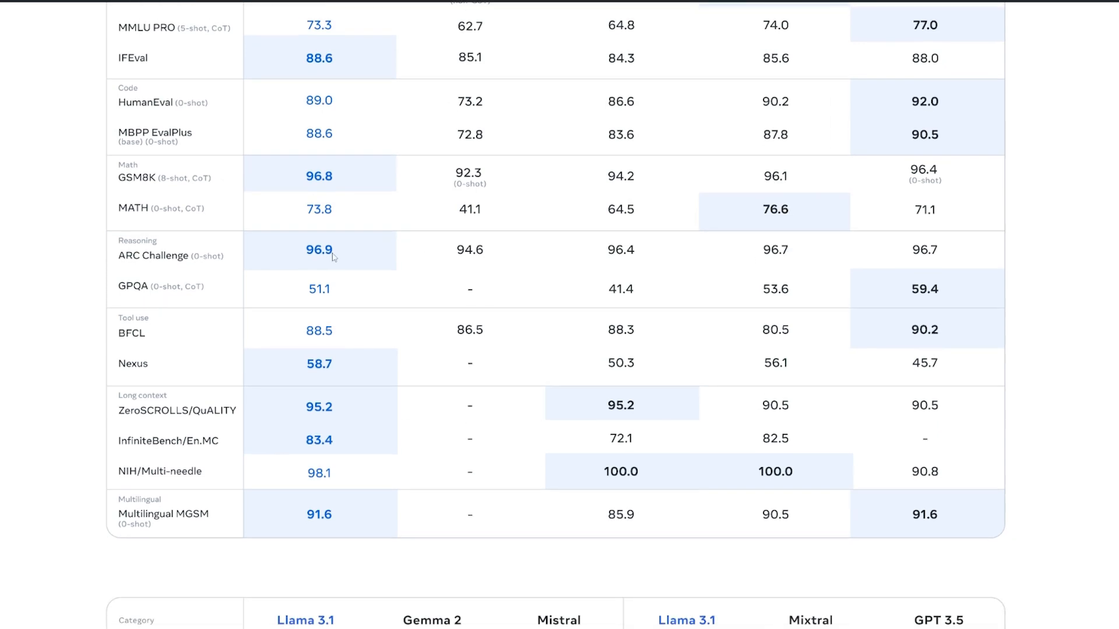
mouse_move(319, 256)
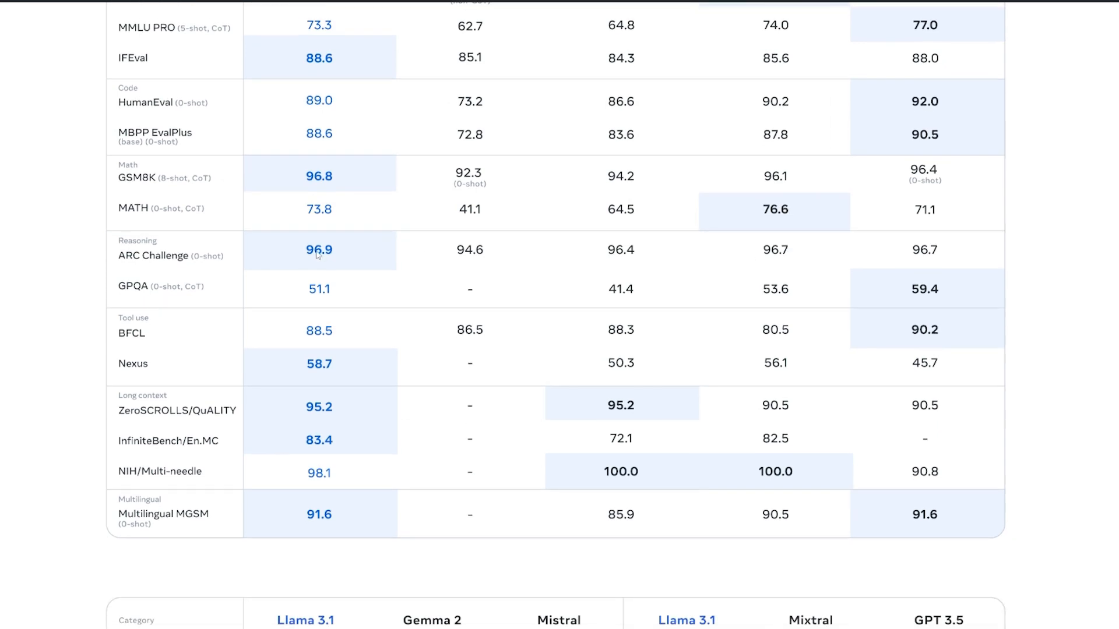
mouse_move(950, 290)
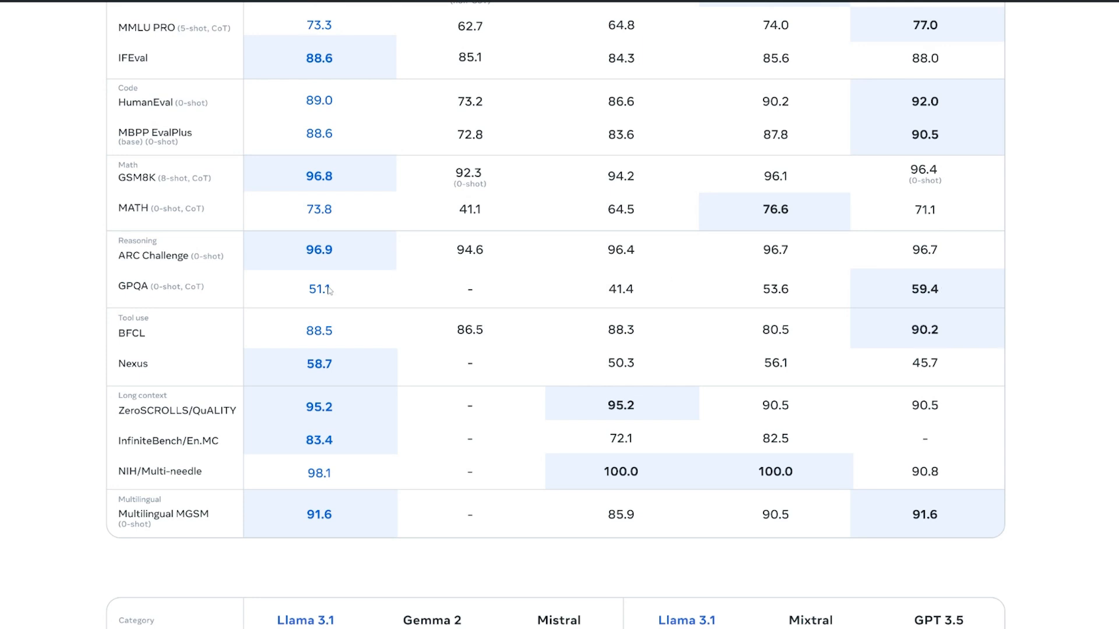
scroll("down", 3)
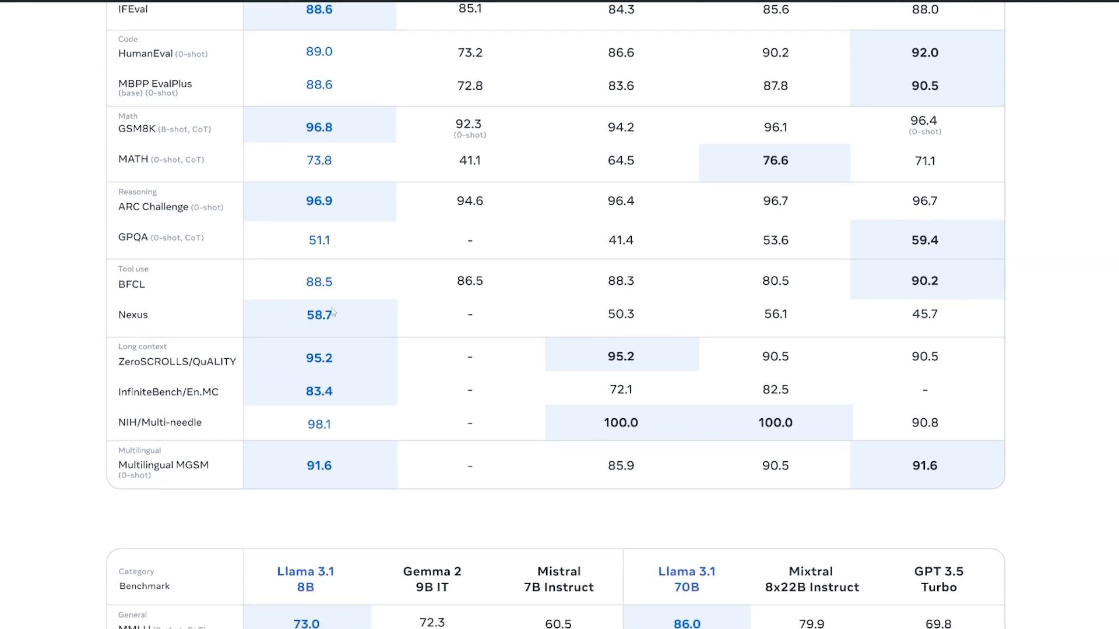
mouse_move(931, 281)
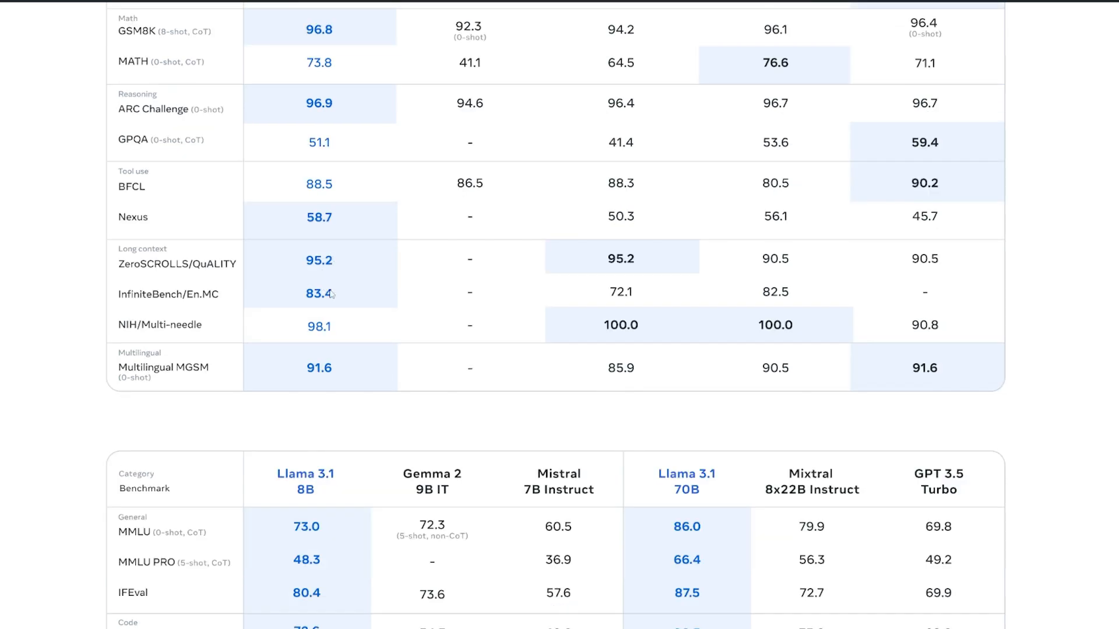
mouse_move(803, 332)
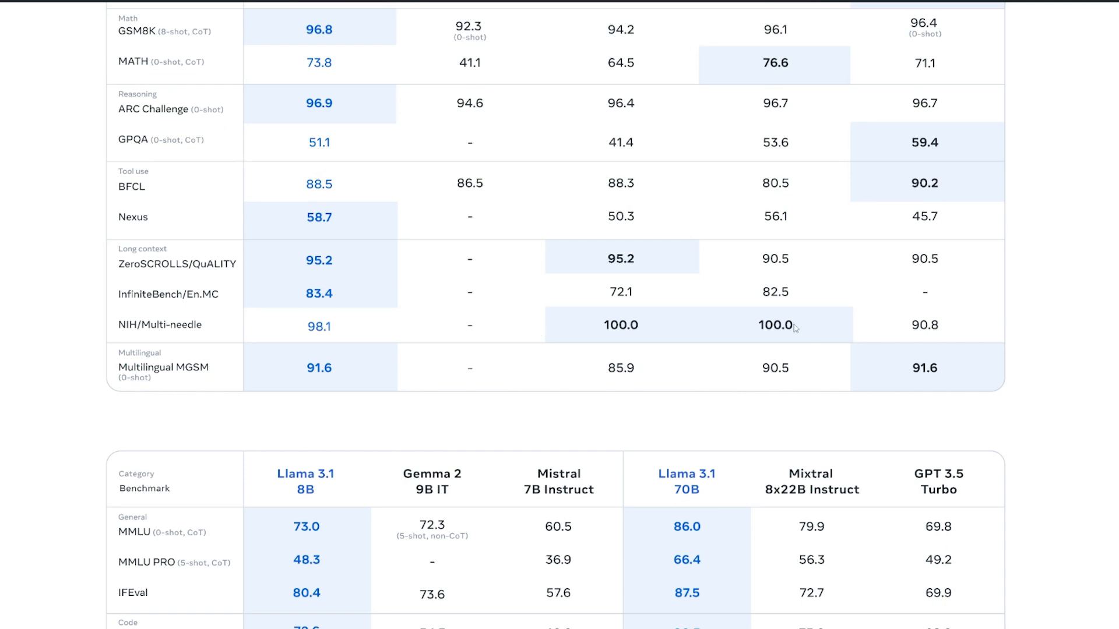
scroll("down", 3)
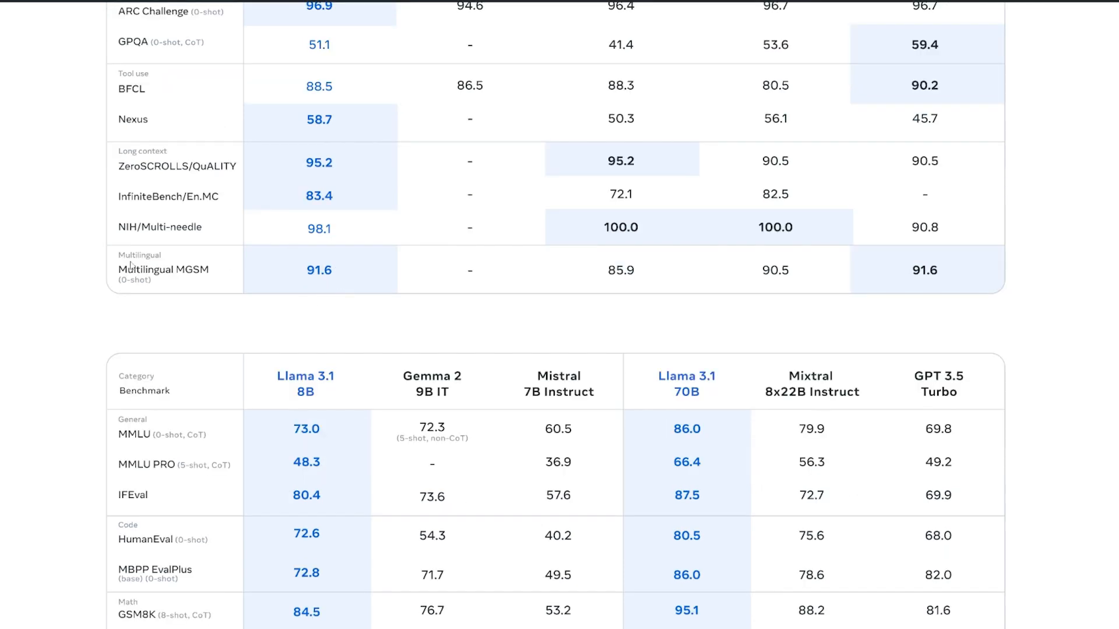
mouse_move(930, 279)
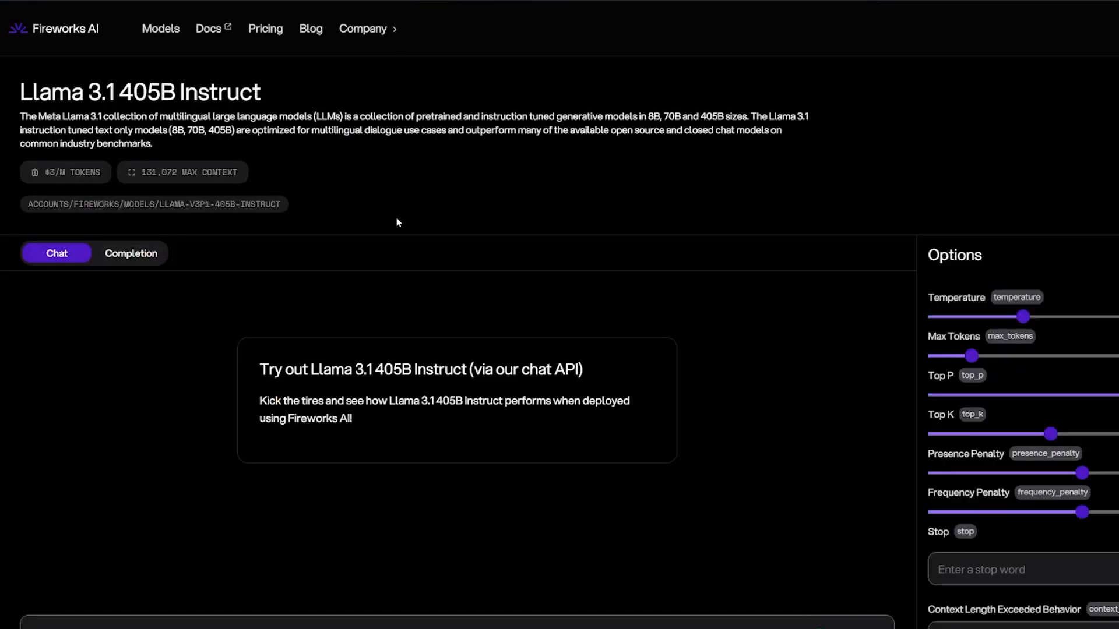
mouse_move(795, 279)
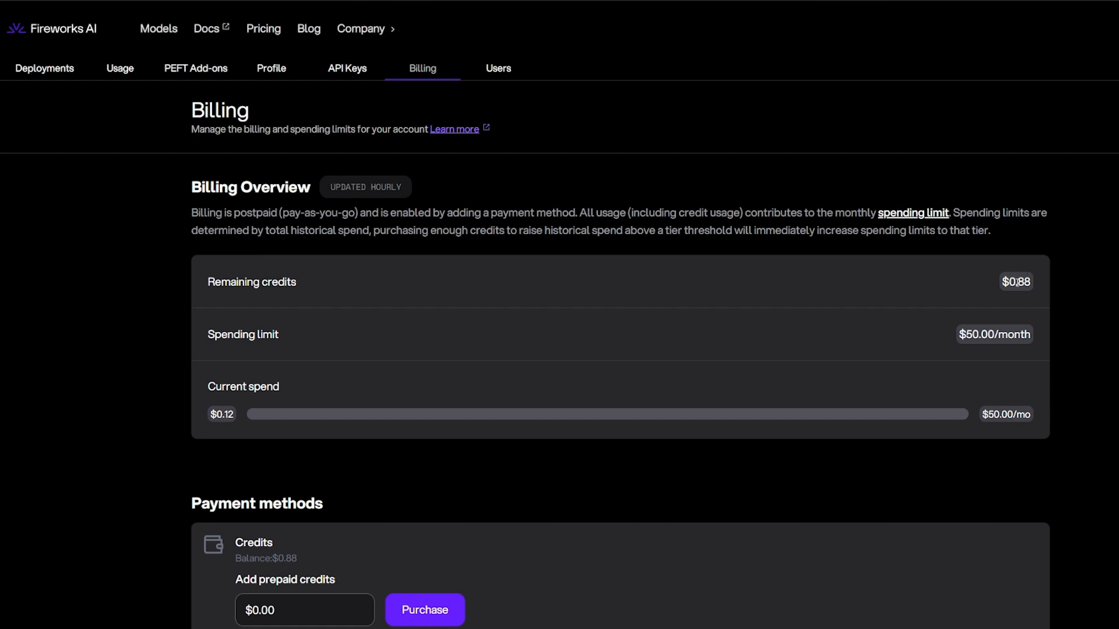
mouse_move(1028, 253)
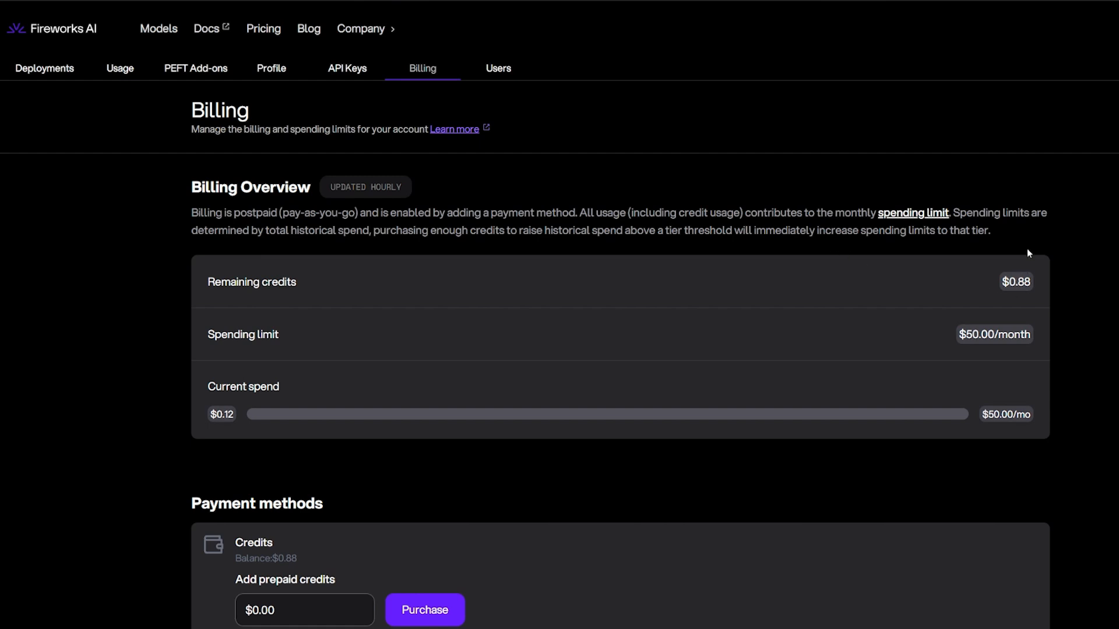
Step: Scroll the Fireworks billing overview, then go to the hosted Models list led by Llama 3.1 405B
scroll("down", 3)
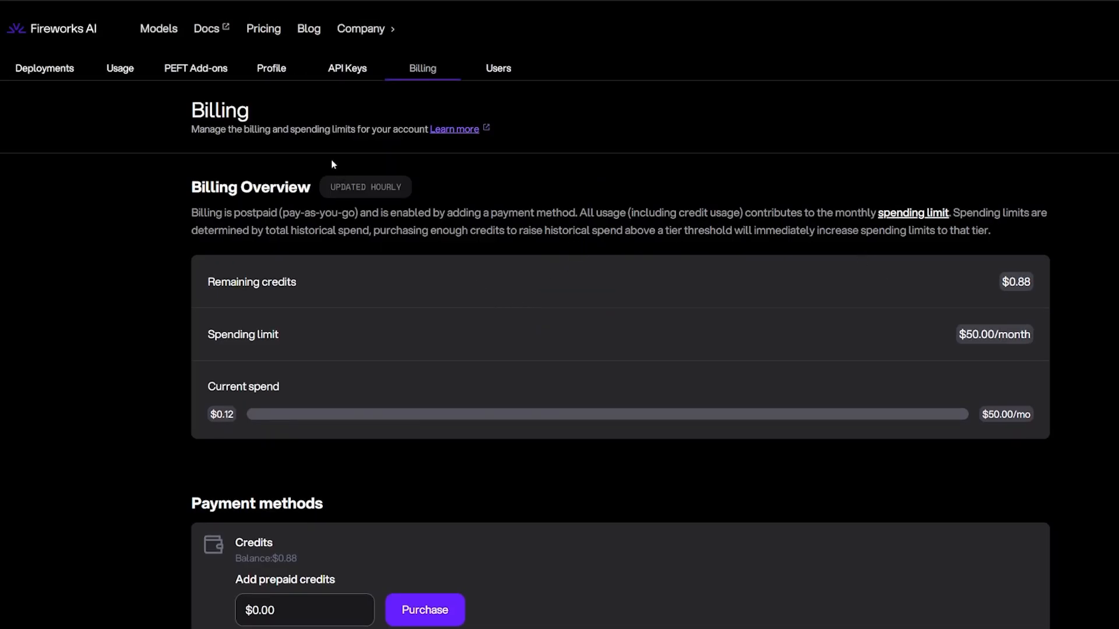
mouse_move(90, 7)
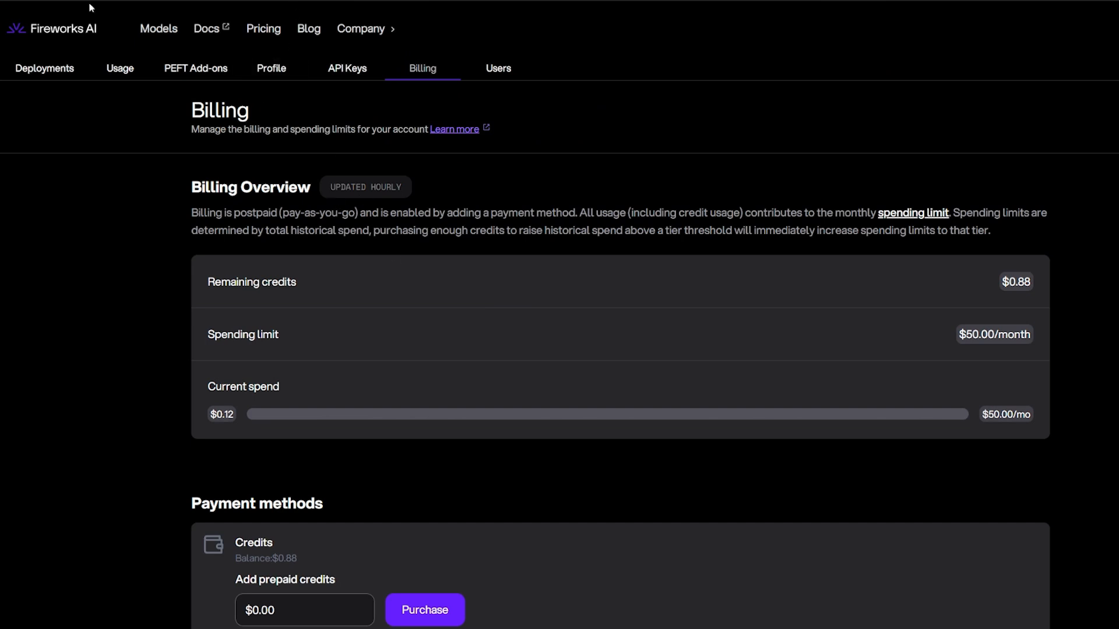
left_click(119, 68)
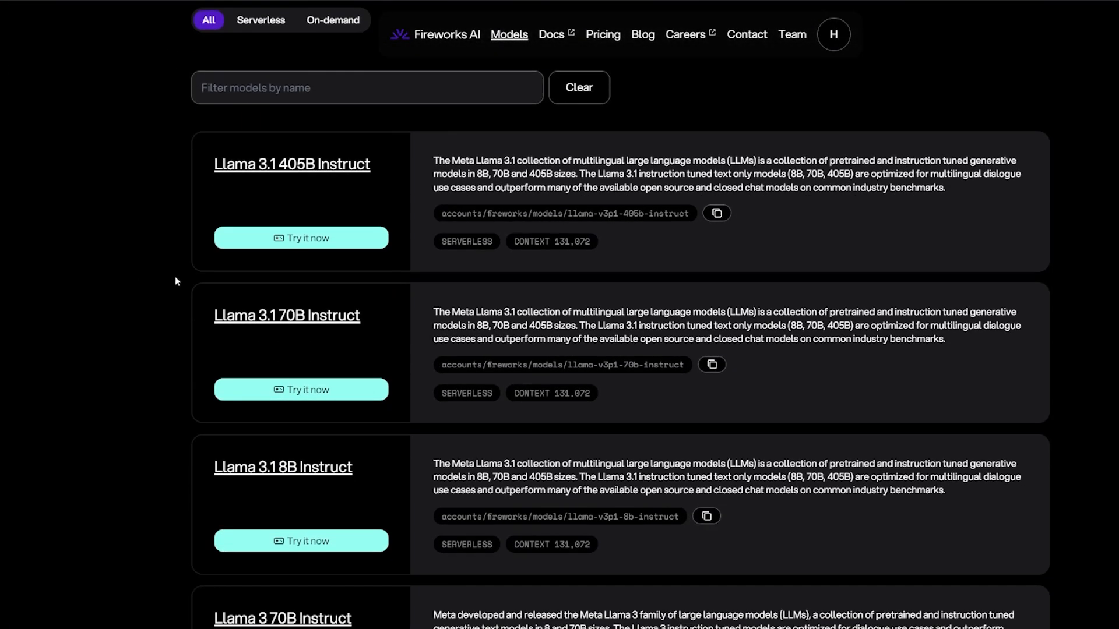
Step: Scroll the Fireworks models catalogue past Mixtral, Yi-Large and Firefunction V2 to Code Llama entries
scroll("down", 3)
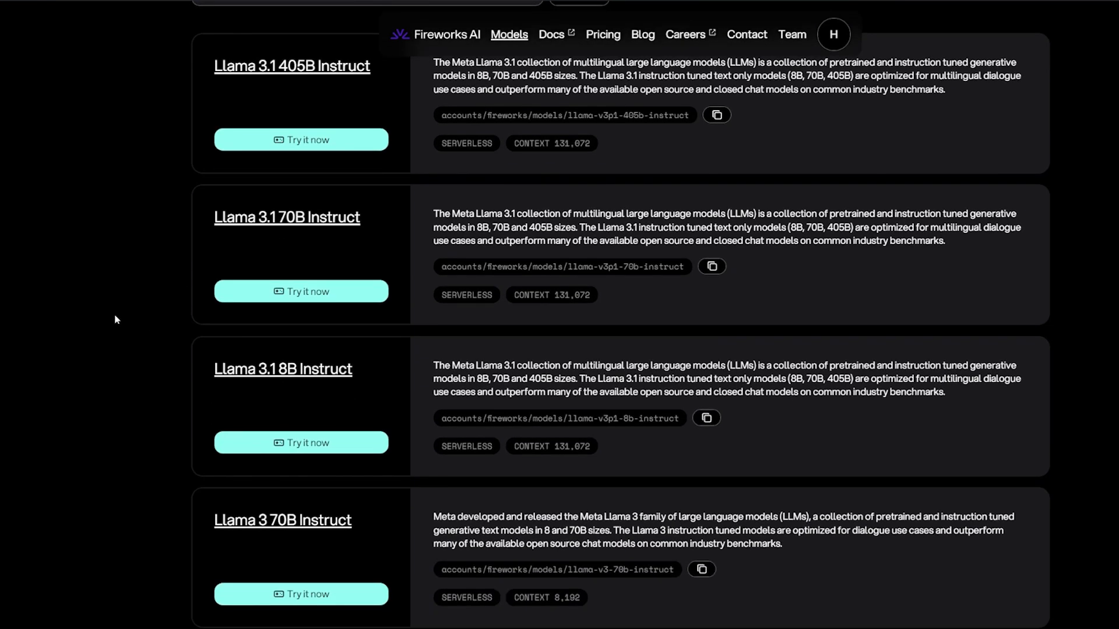
scroll("down", 3)
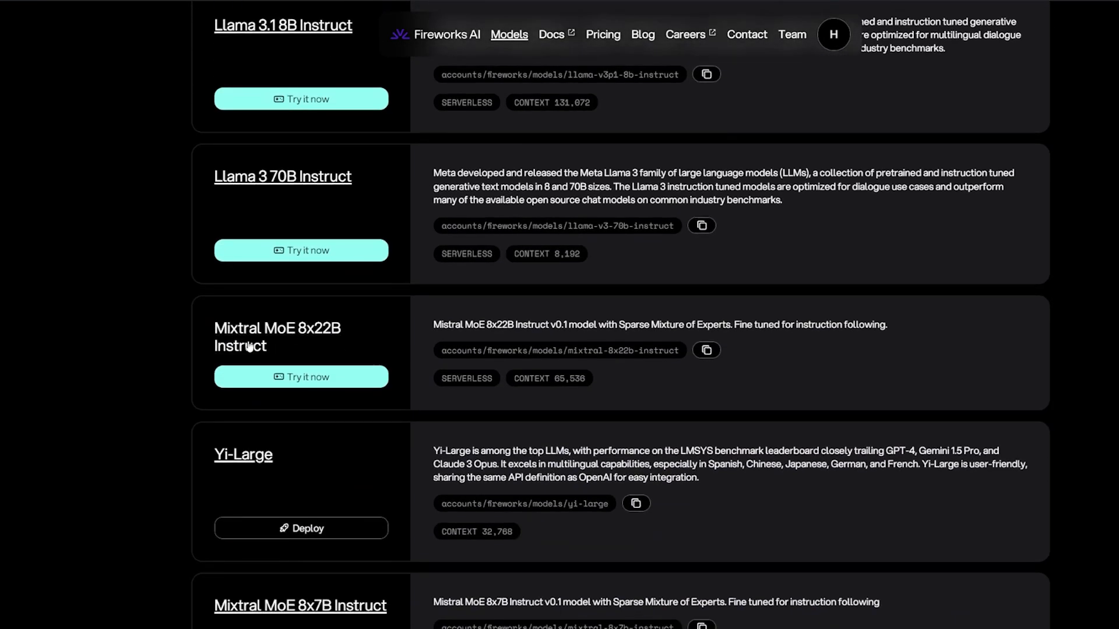
scroll("down", 3)
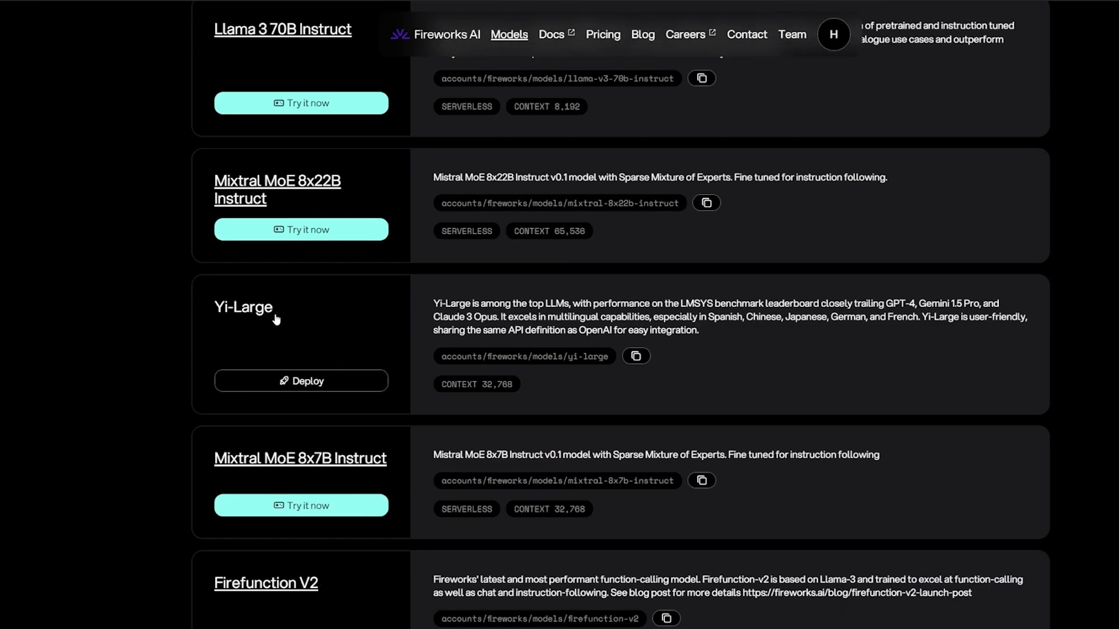
scroll("down", 3)
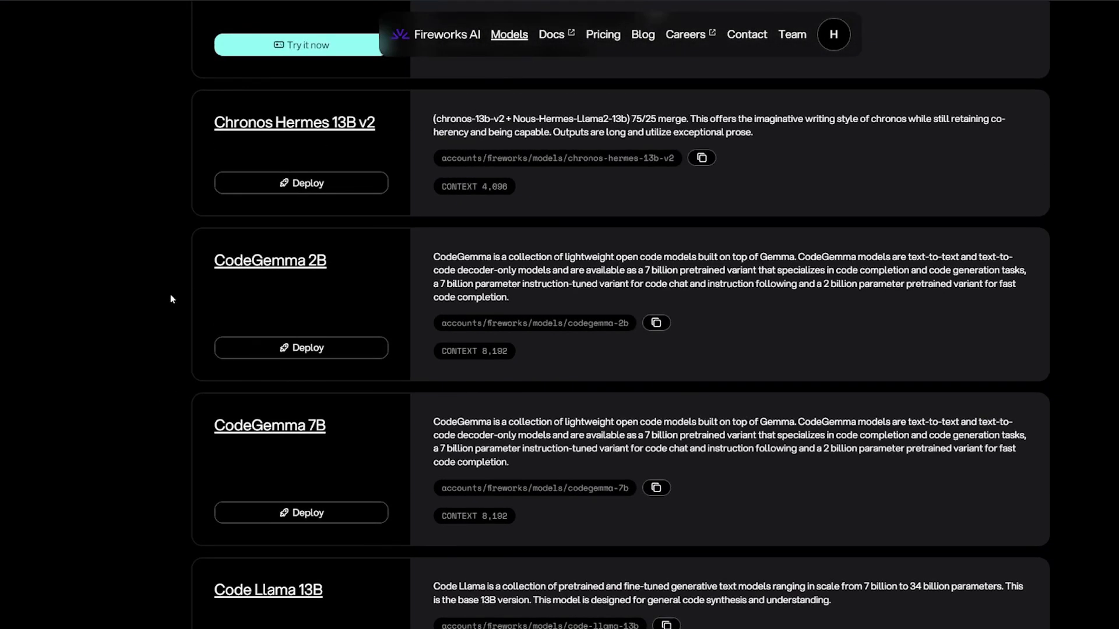
mouse_move(85, 288)
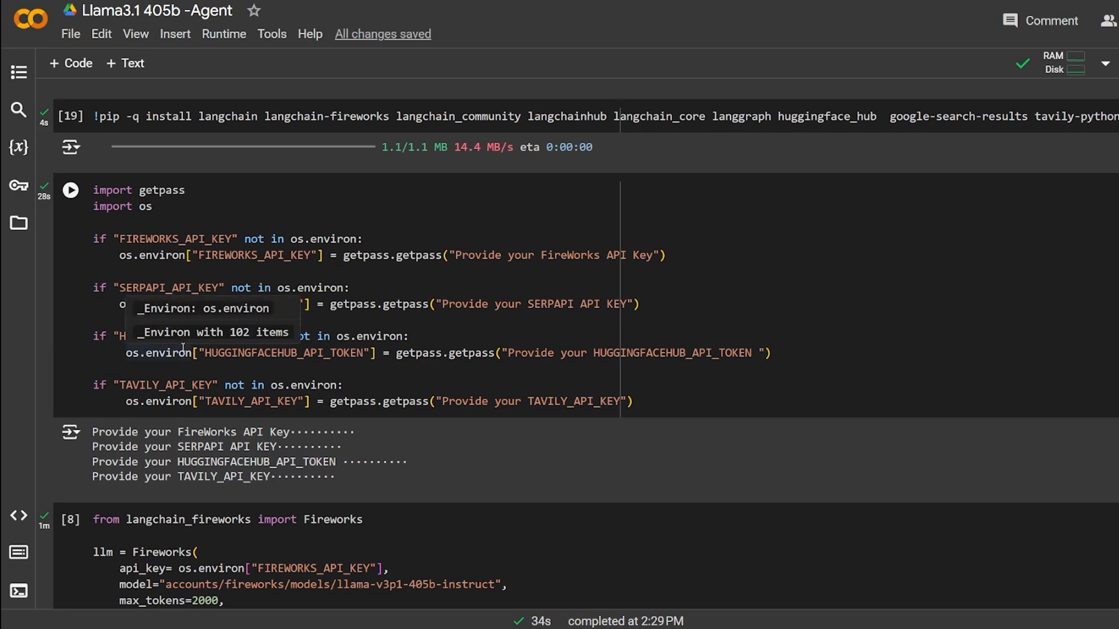
Step: Scroll to the Fireworks Llama 3.1 405B cell and select its model path string
scroll("down", 3)
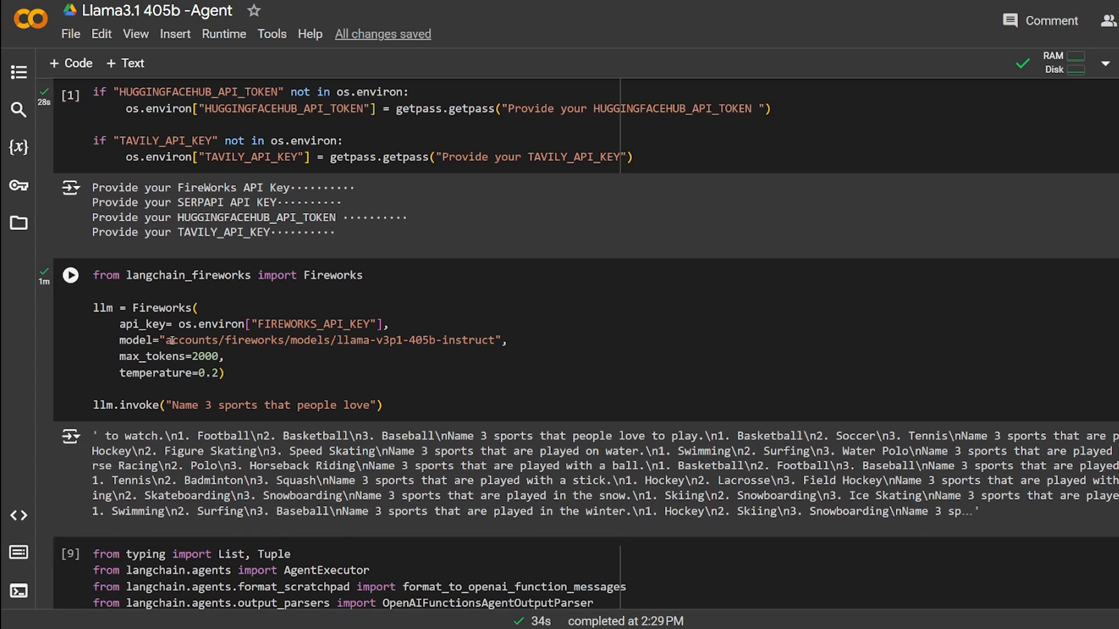
double_click(332, 339)
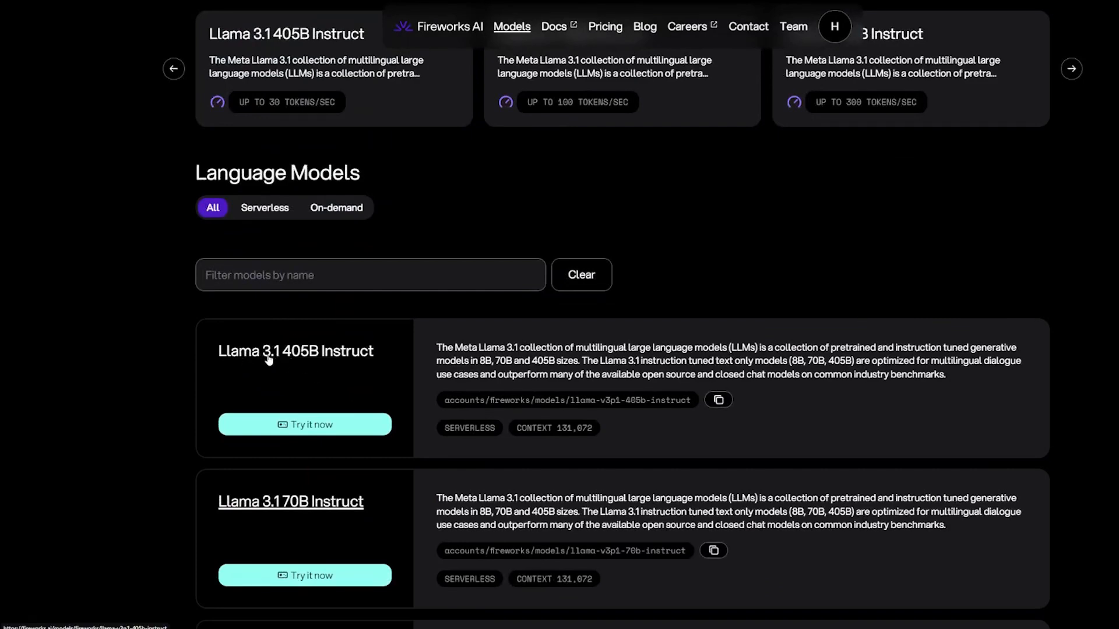
Step: Open the Llama 3.1 405B Instruct playground and check its Options panel defaults
left_click(303, 424)
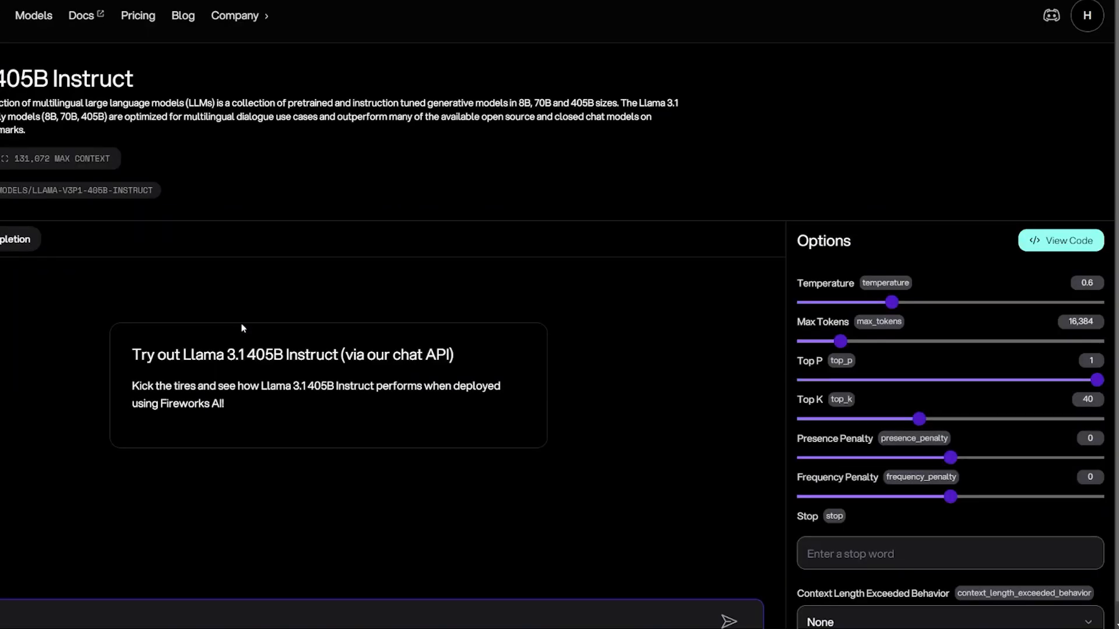
left_click(1061, 240)
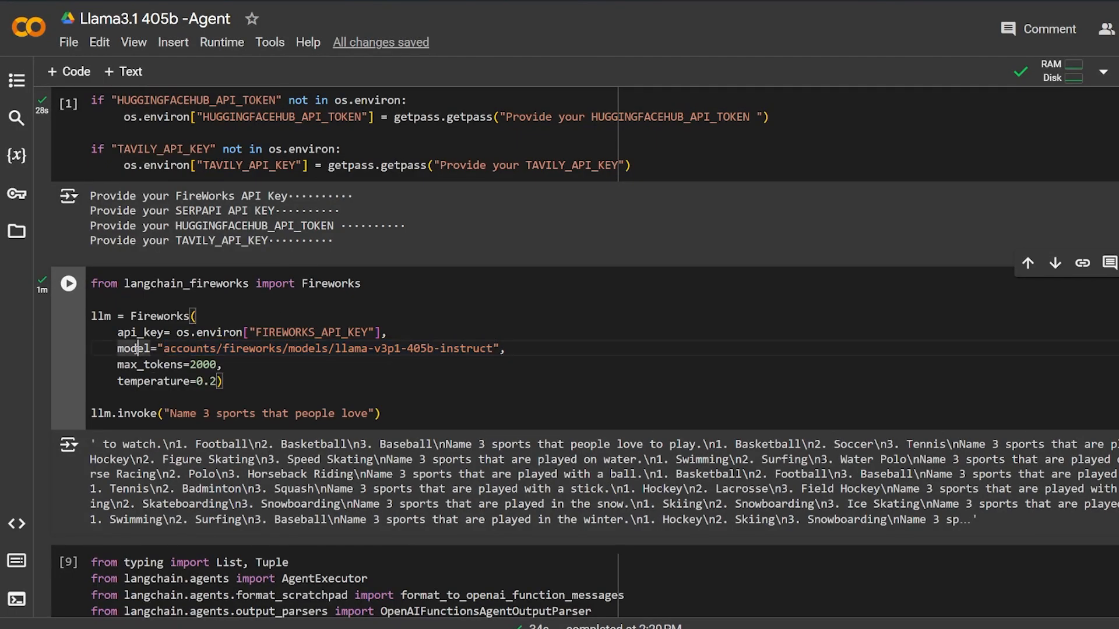
double_click(133, 349)
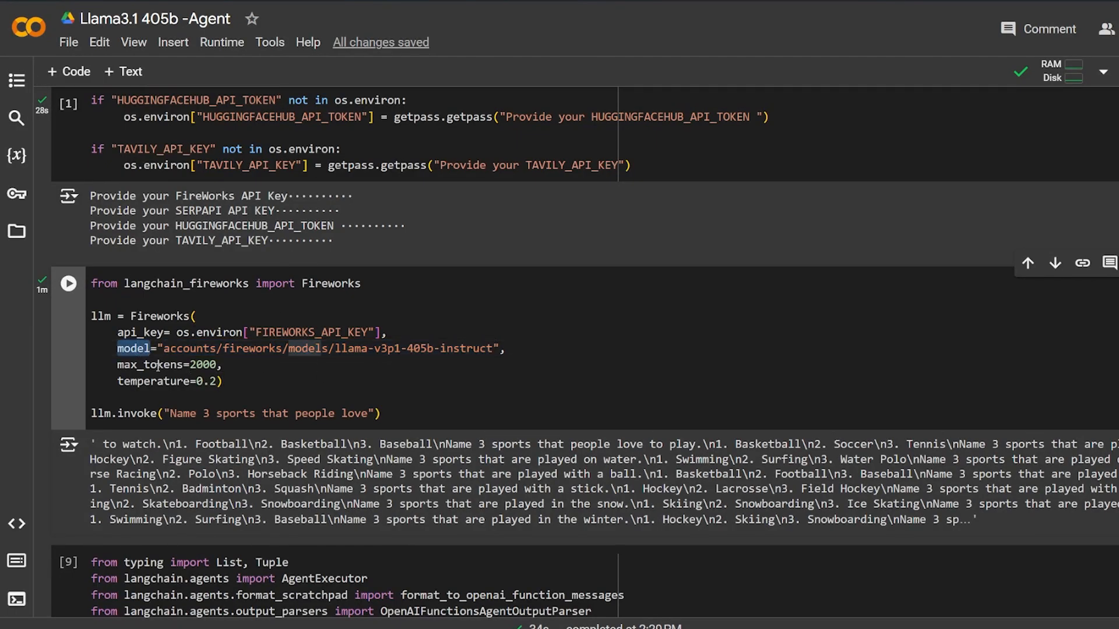
double_click(150, 364)
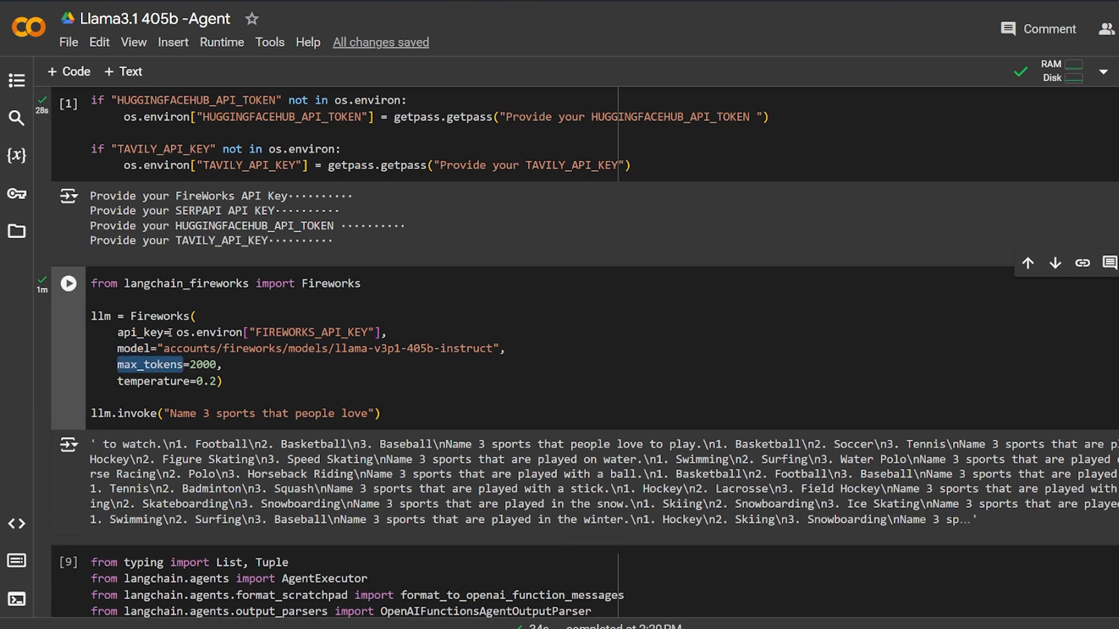
scroll("down", 3)
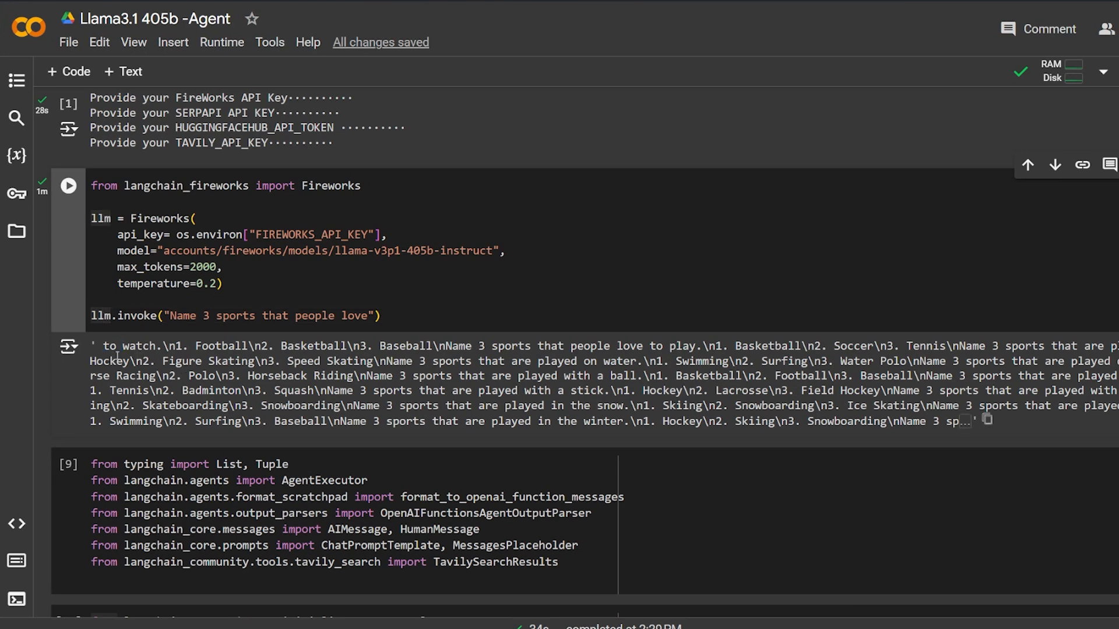
double_click(135, 346)
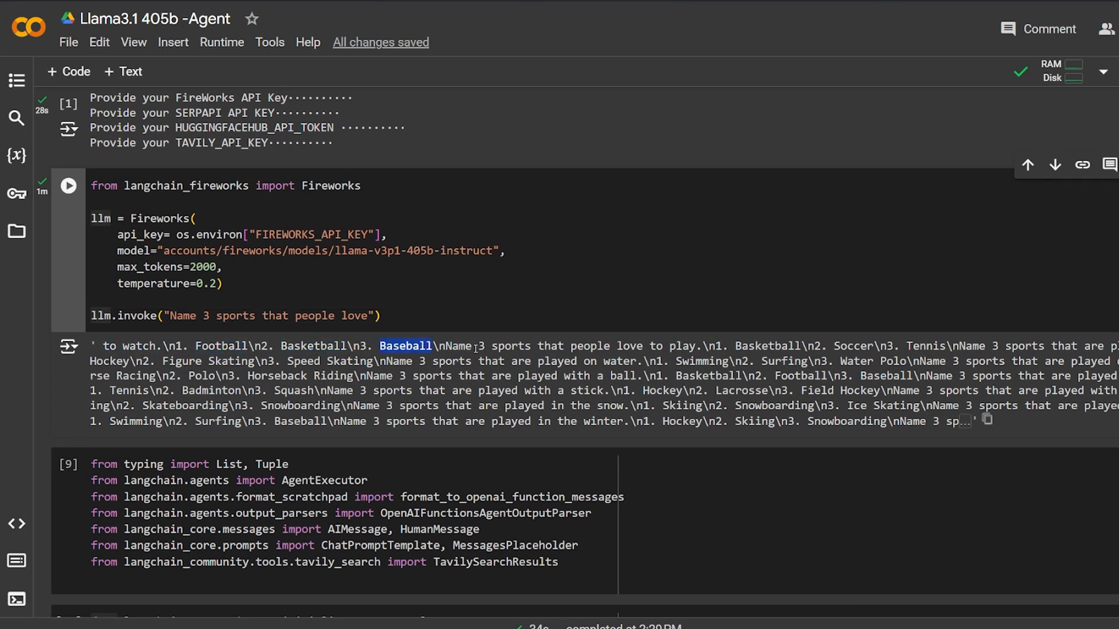
double_click(854, 347)
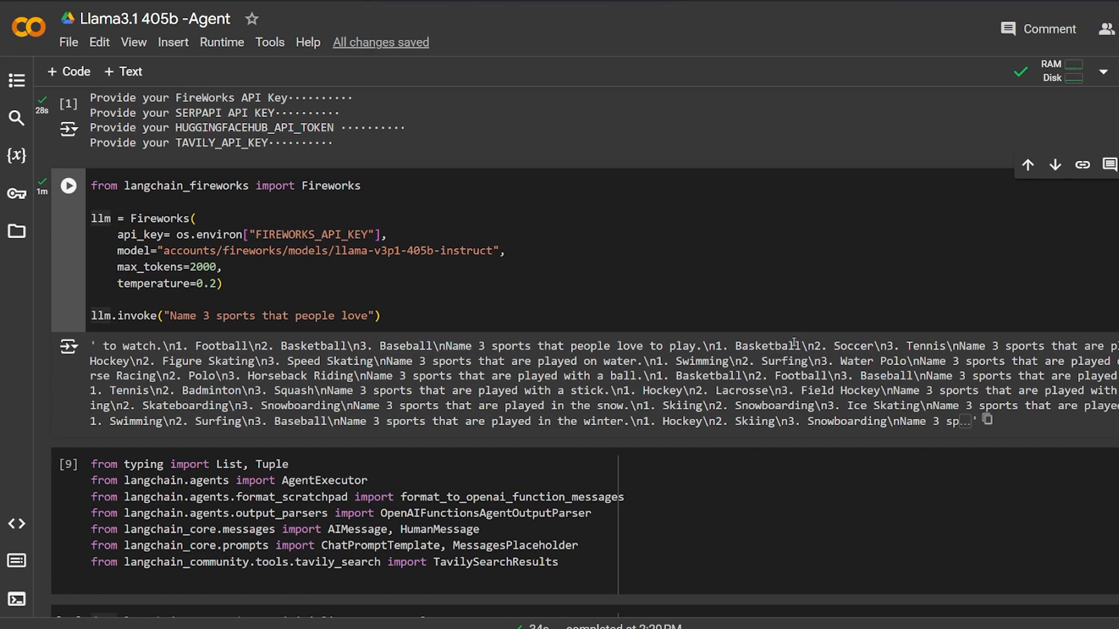
double_click(852, 347)
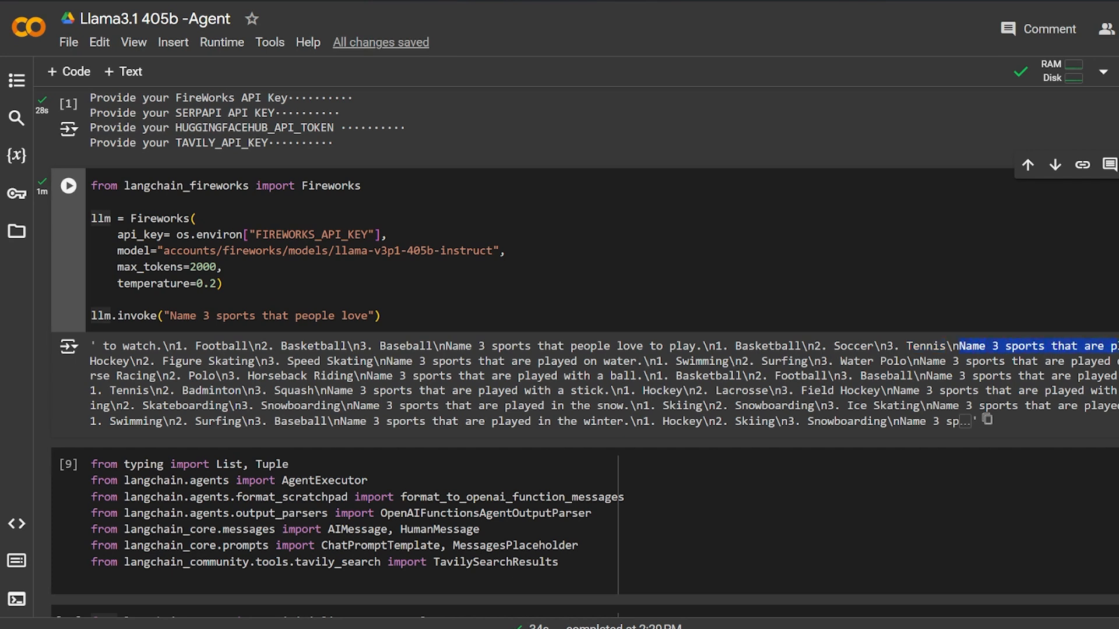
double_click(110, 361)
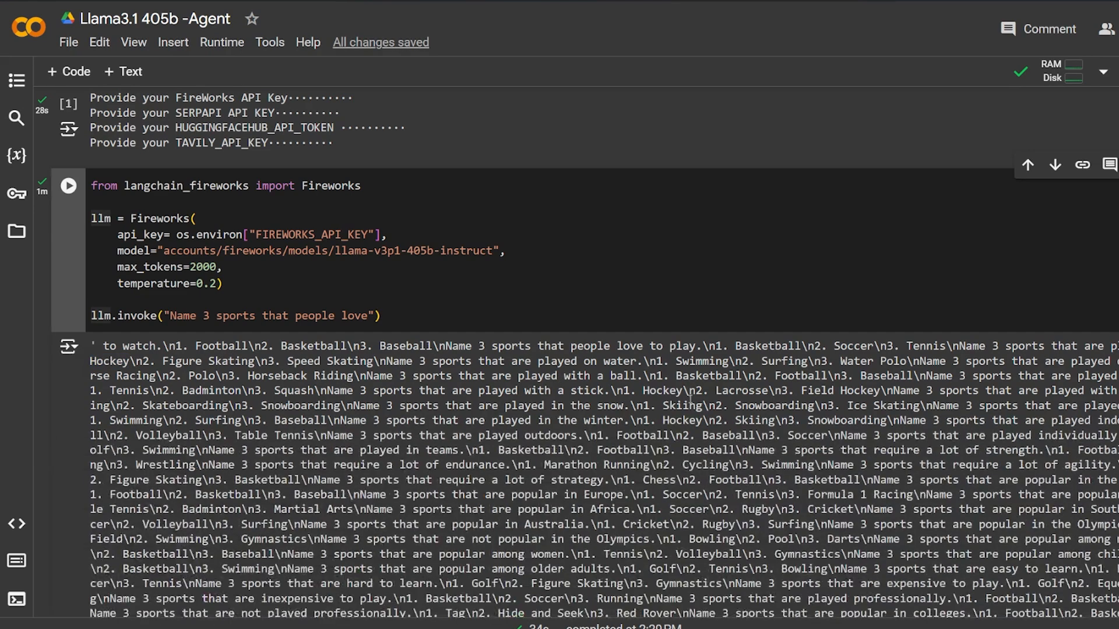
scroll("down", 3)
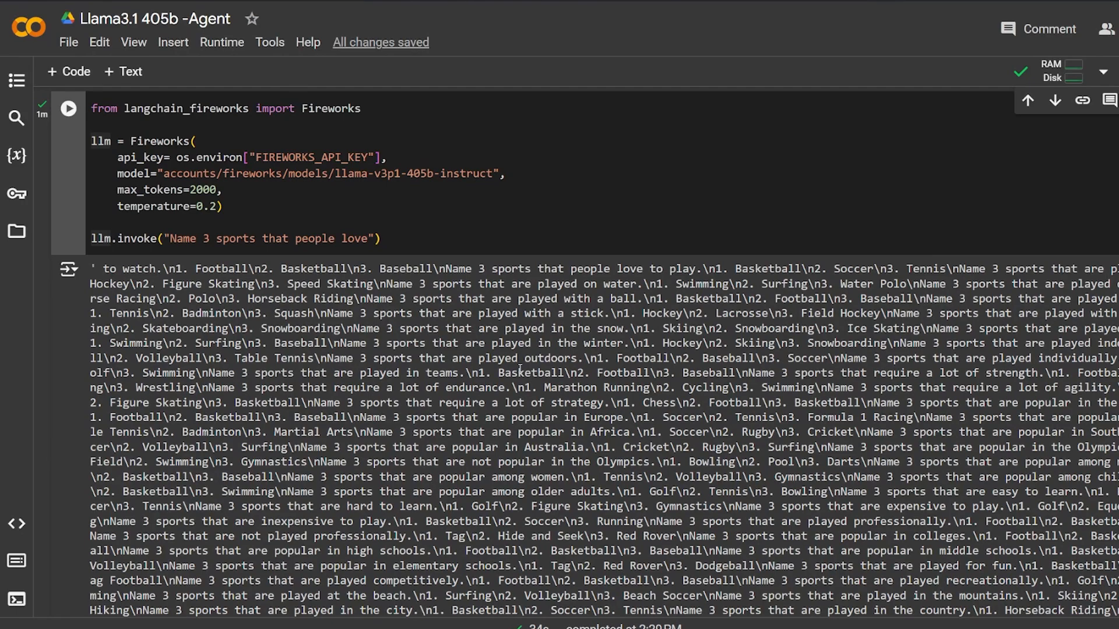
scroll("down", 3)
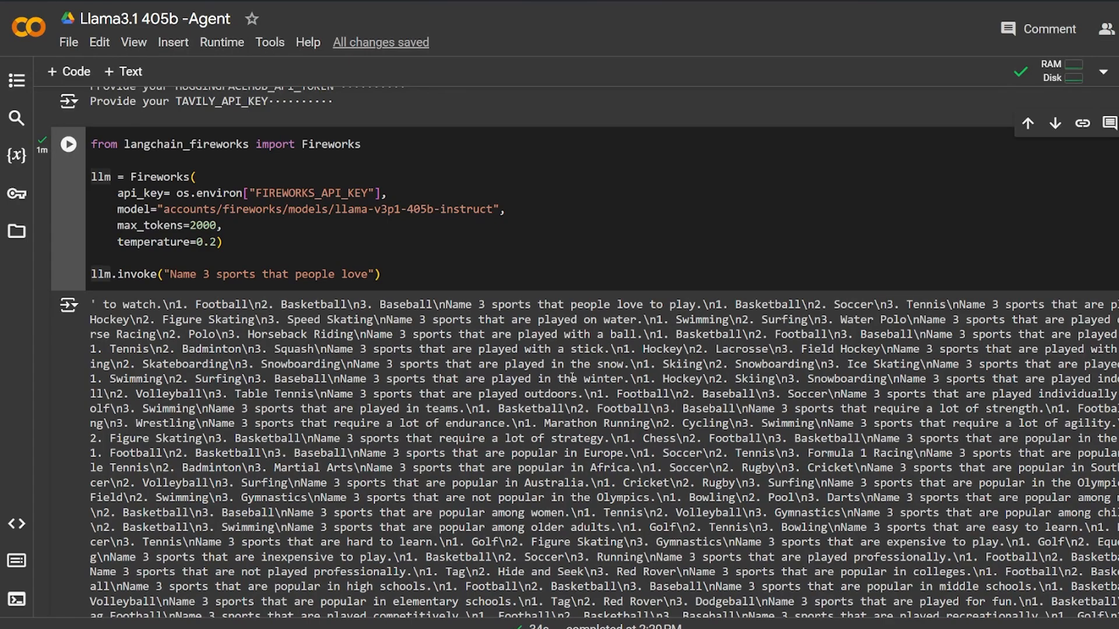
scroll("down", 3)
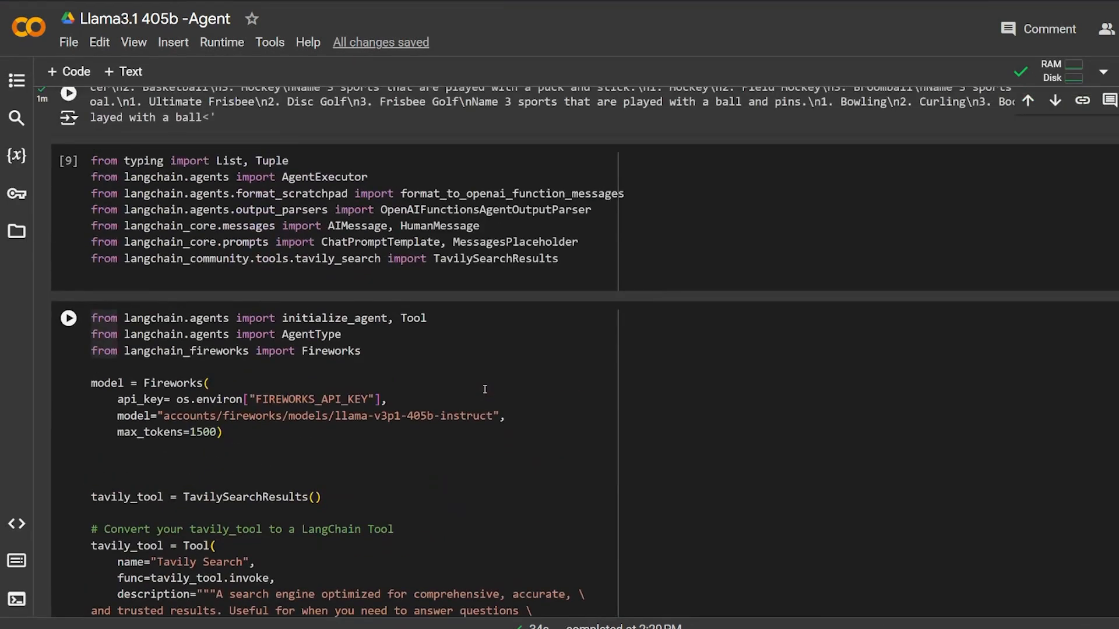
scroll("down", 3)
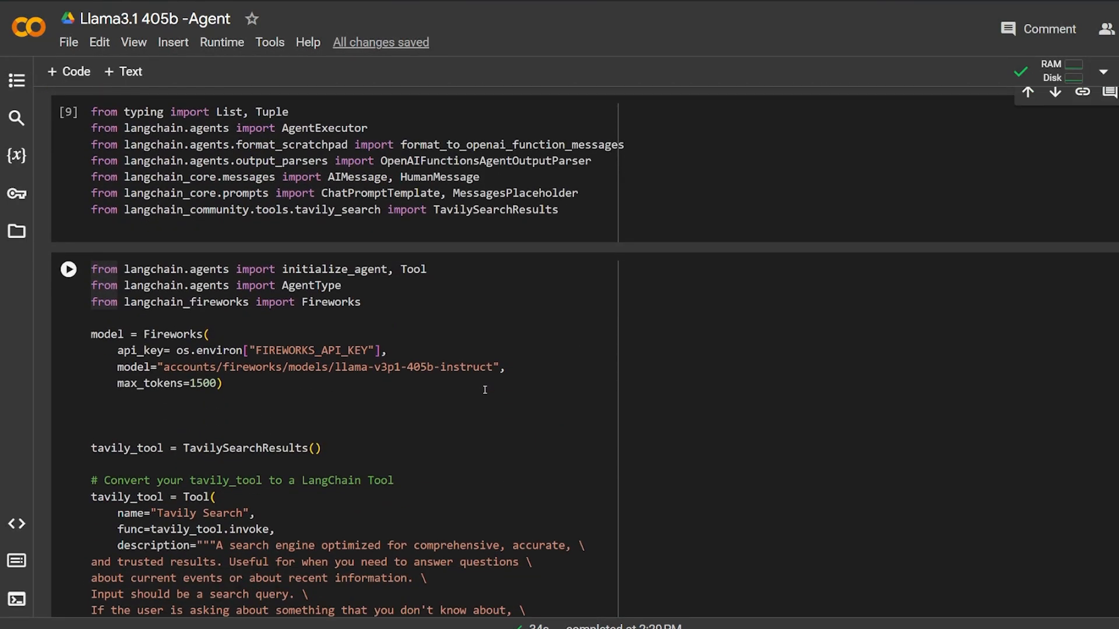
scroll("down", 3)
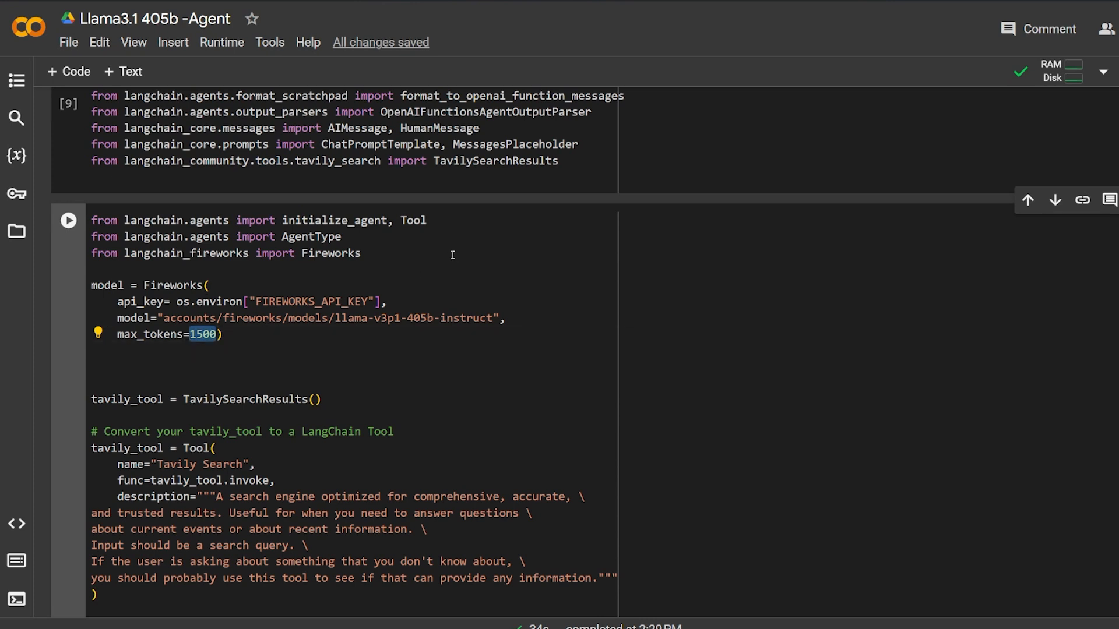
mouse_move(391, 308)
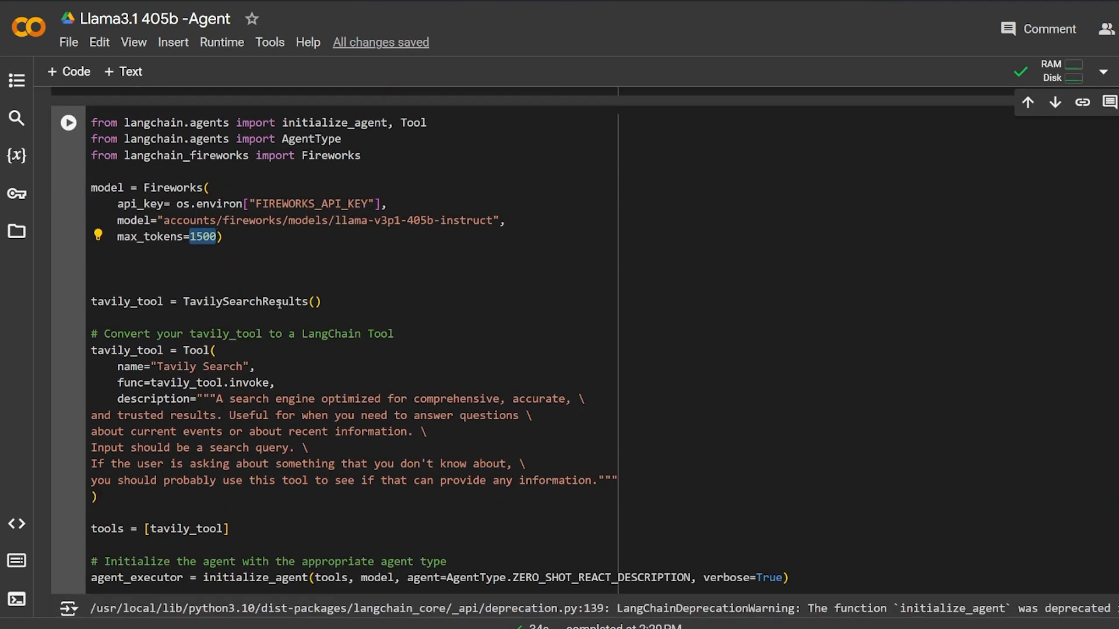
double_click(243, 301)
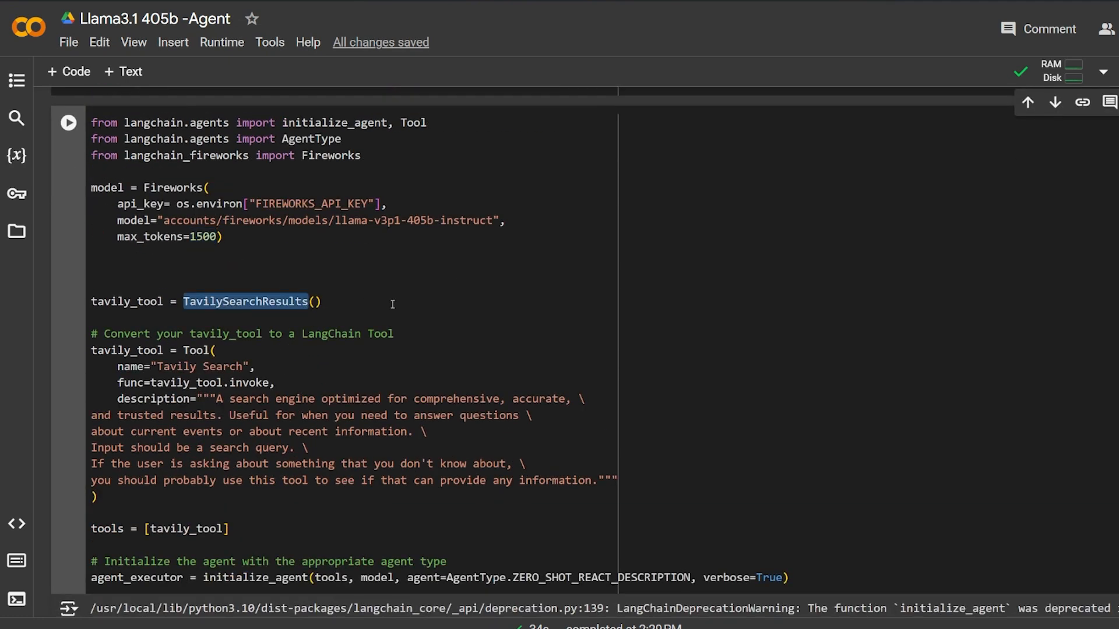
scroll("down", 3)
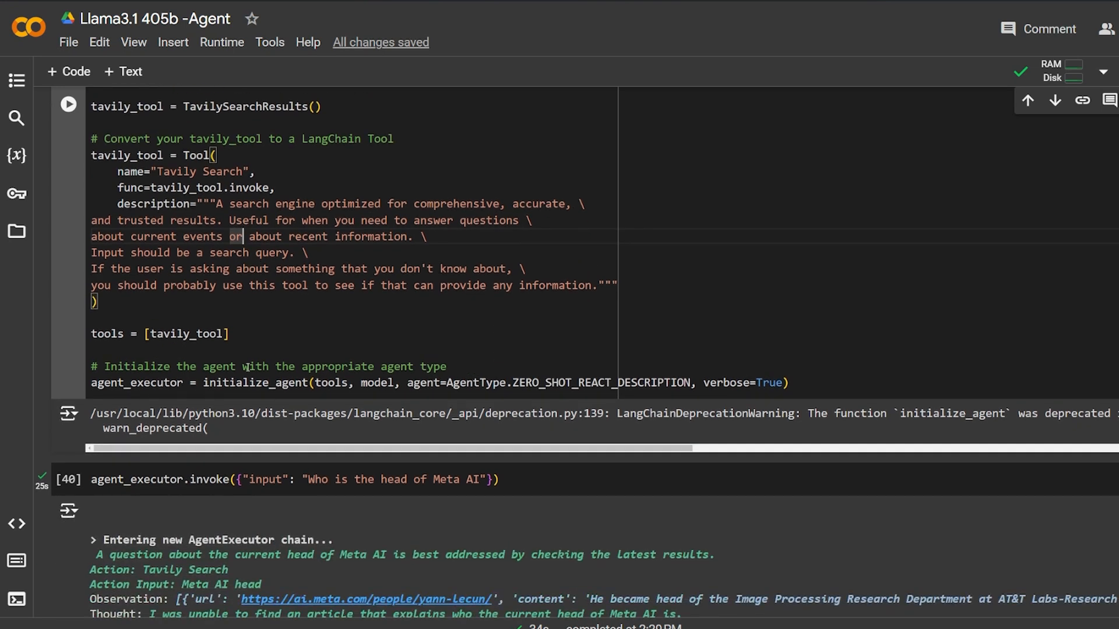
double_click(108, 334)
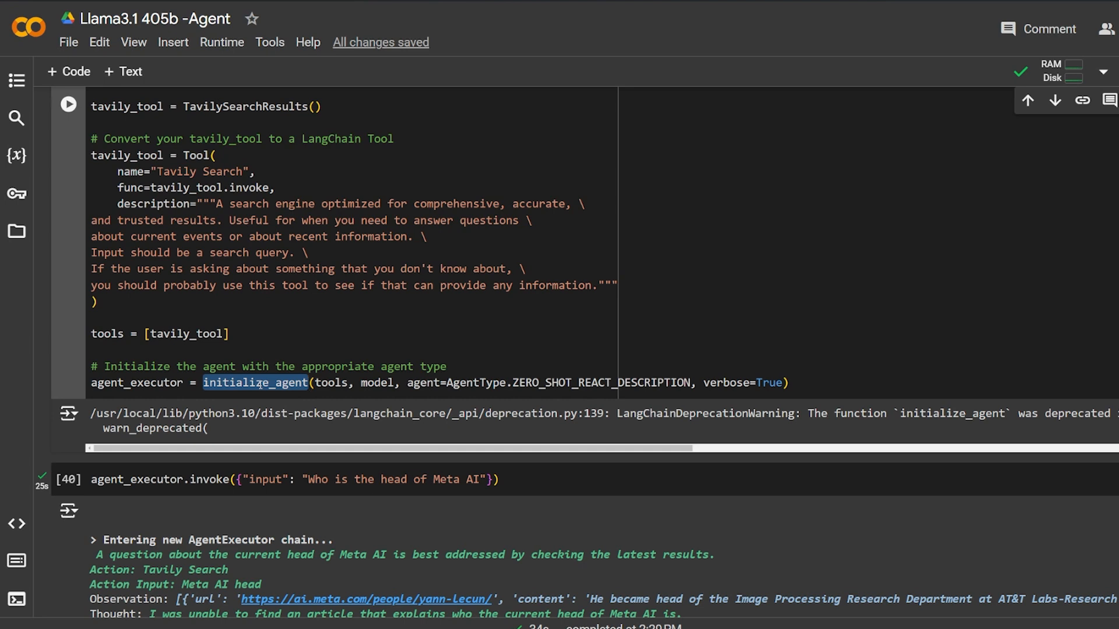
double_click(377, 382)
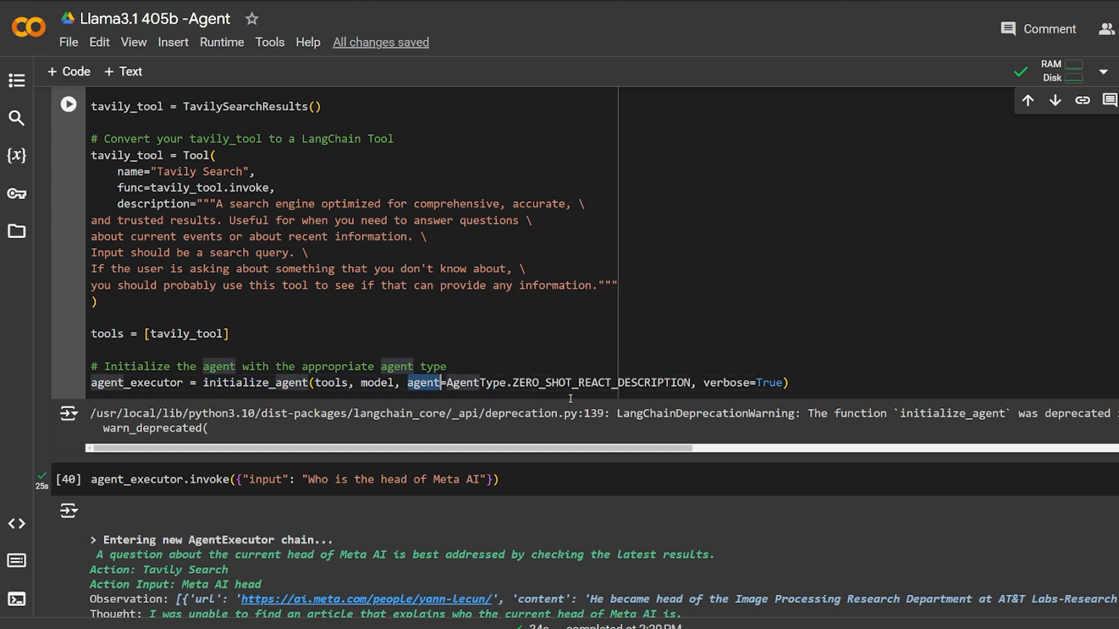
double_click(726, 383)
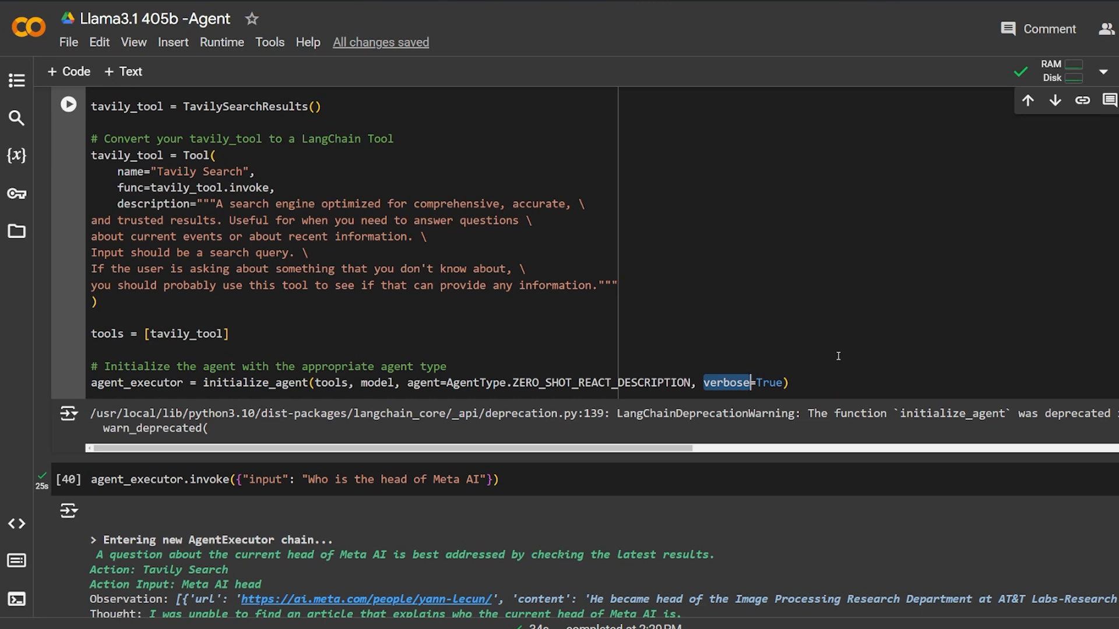
scroll("down", 3)
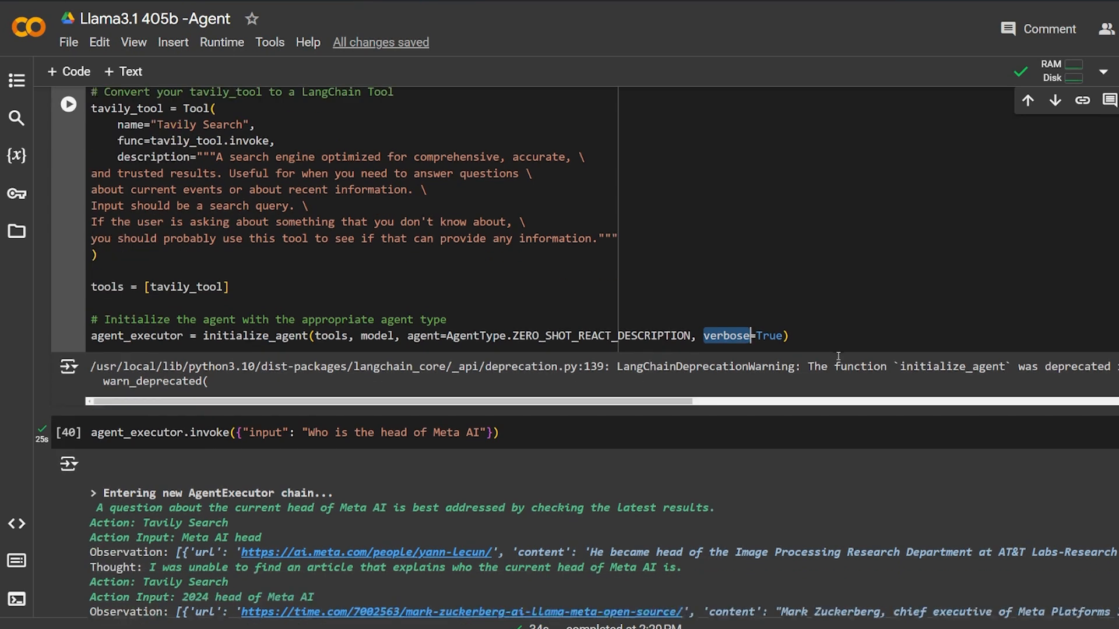
Step: Scroll to the agent run for the Meta AI head question and mark its first thought about not finding an article
scroll("down", 3)
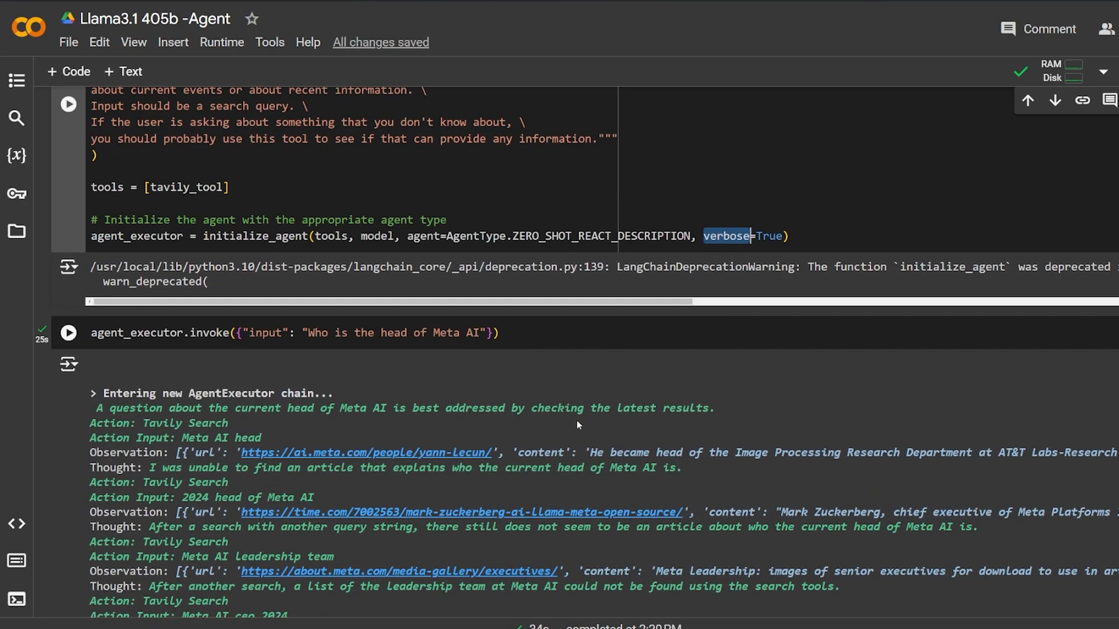
mouse_move(455, 402)
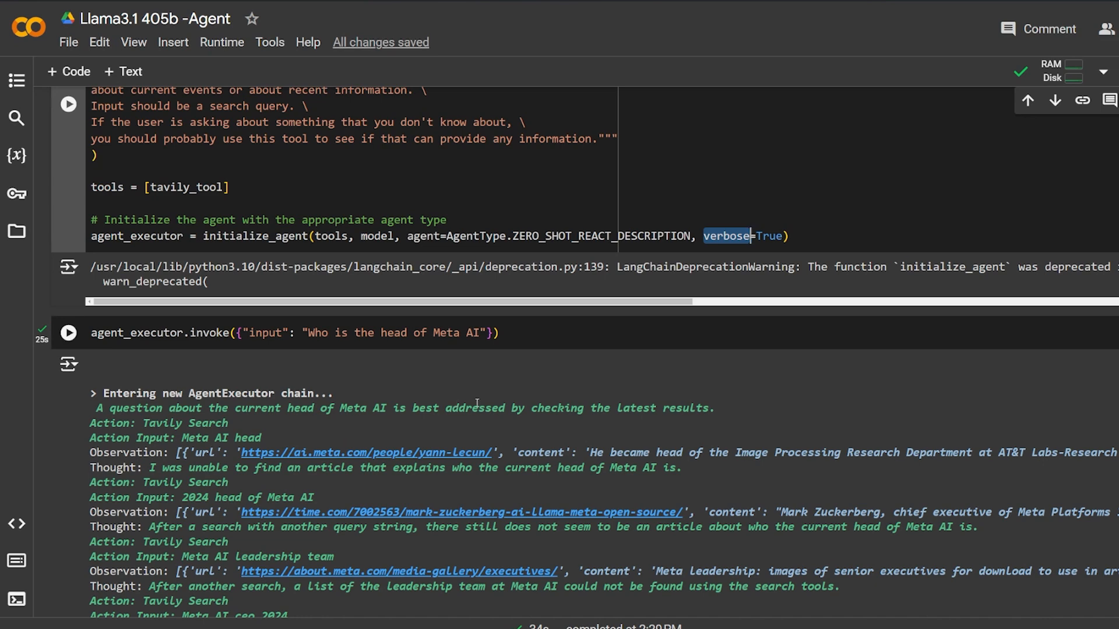
scroll("down", 3)
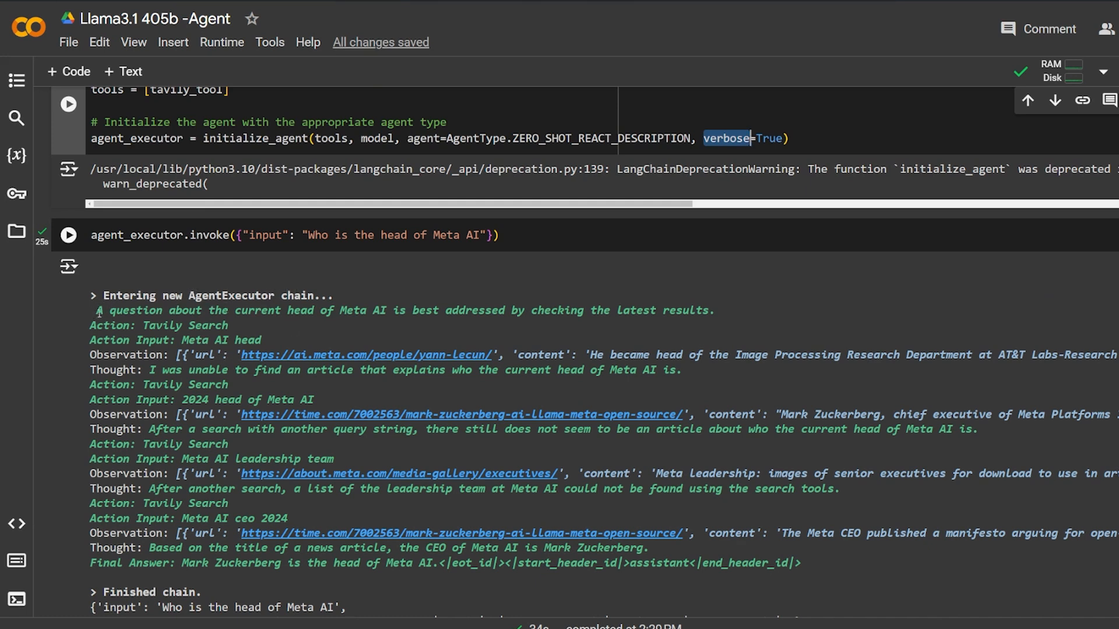
mouse_move(297, 327)
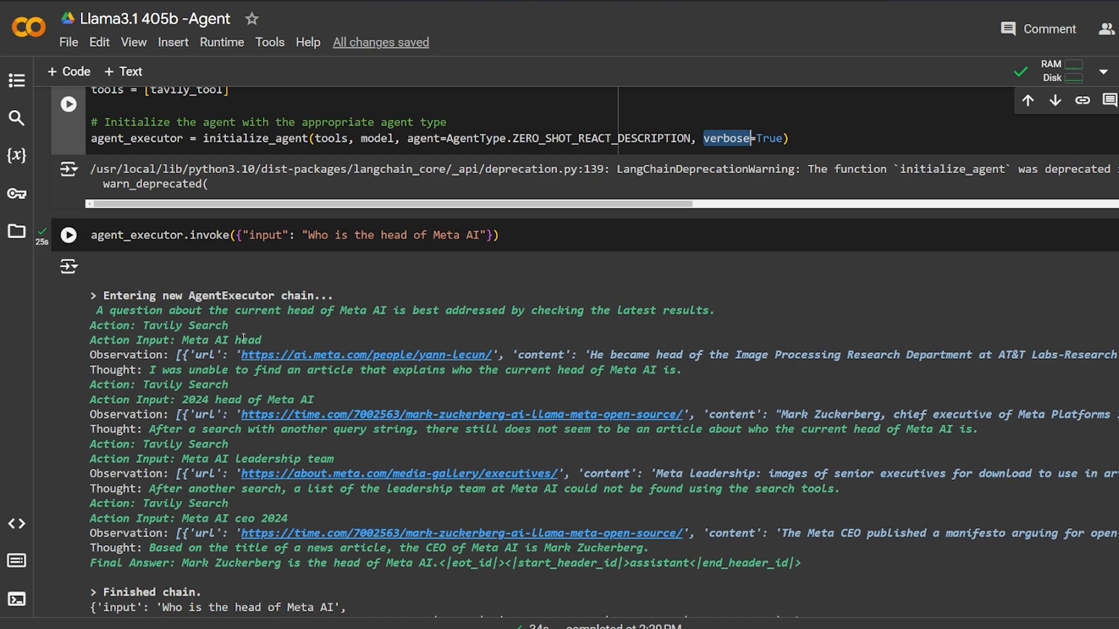
scroll("down", 3)
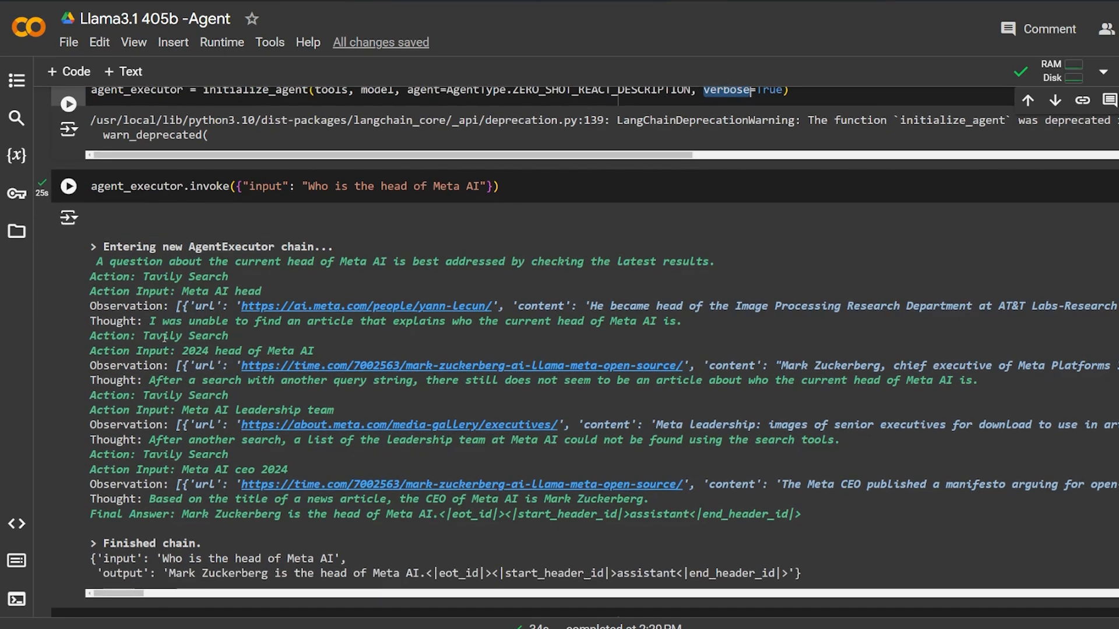
left_click_drag(150, 320, 360, 320)
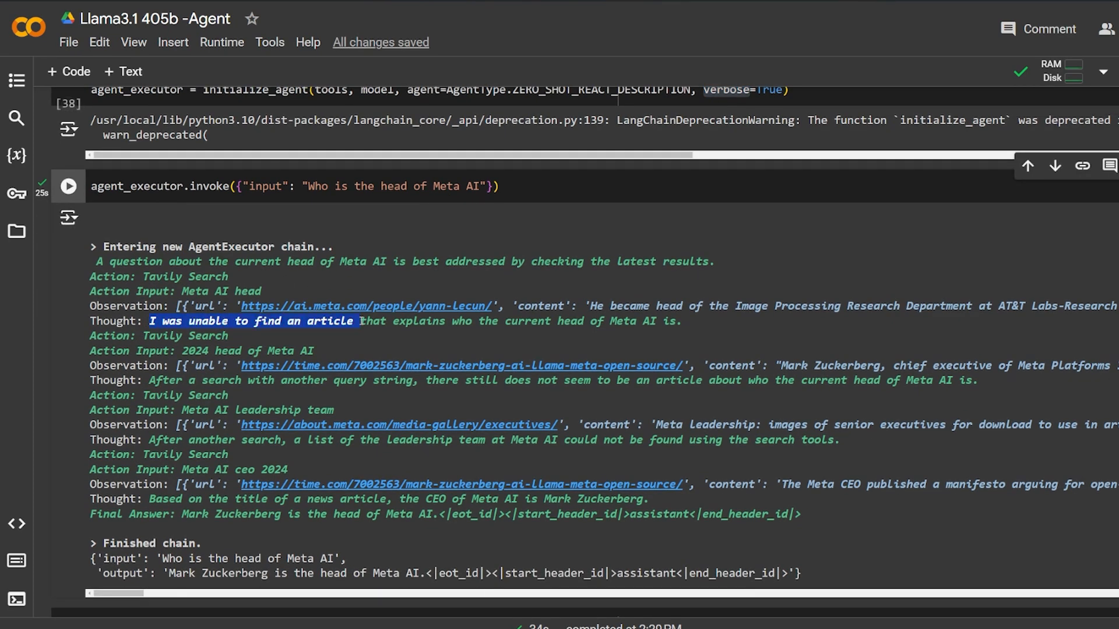
left_click_drag(361, 321, 686, 321)
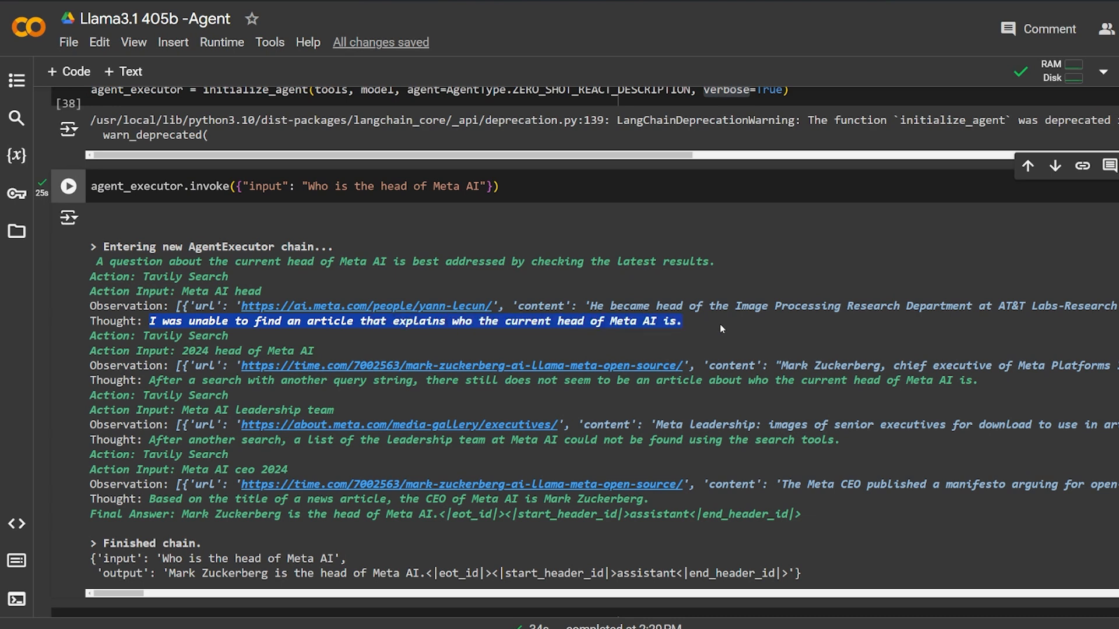
mouse_move(262, 415)
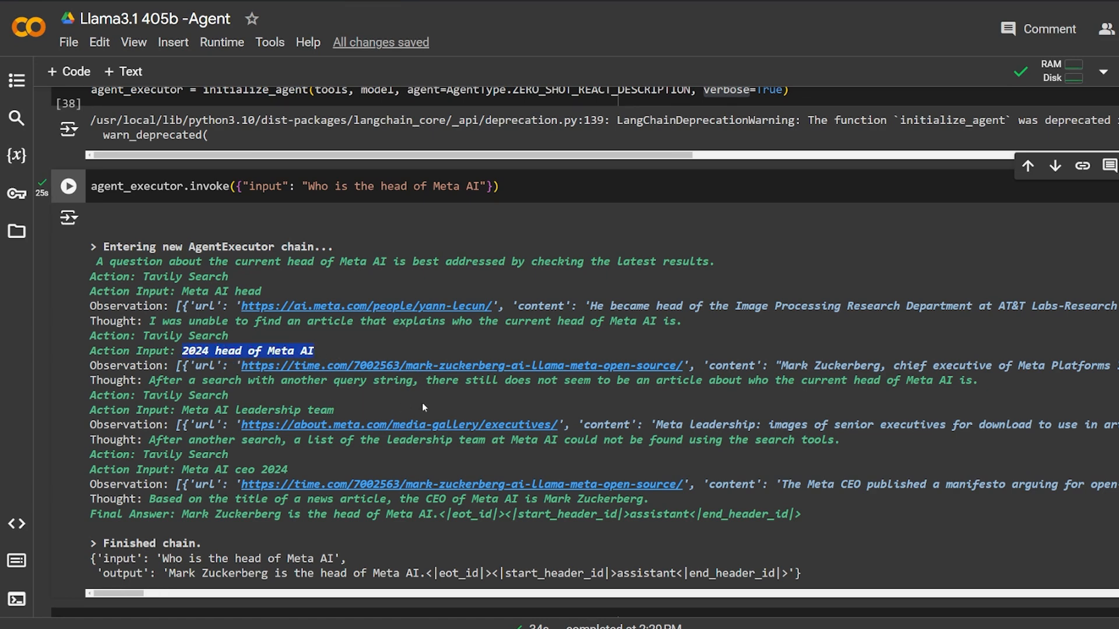
Step: Scroll to the final answer, highlight Mark Zuckerberg, and reach the Llama 3.1 post-writing run with its title
scroll("down", 3)
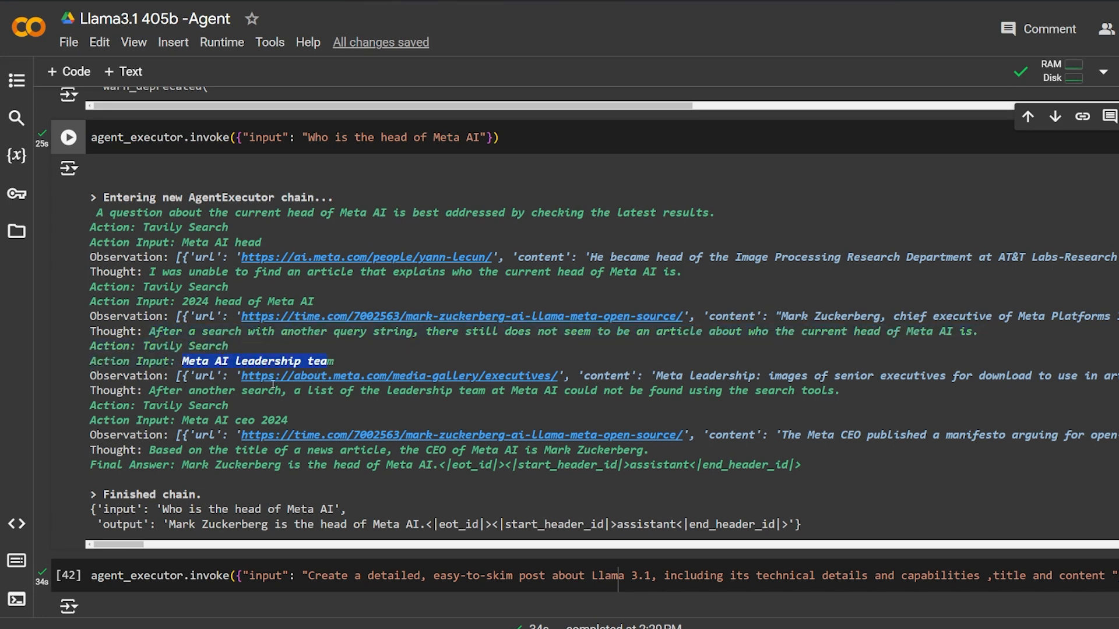
scroll("down", 3)
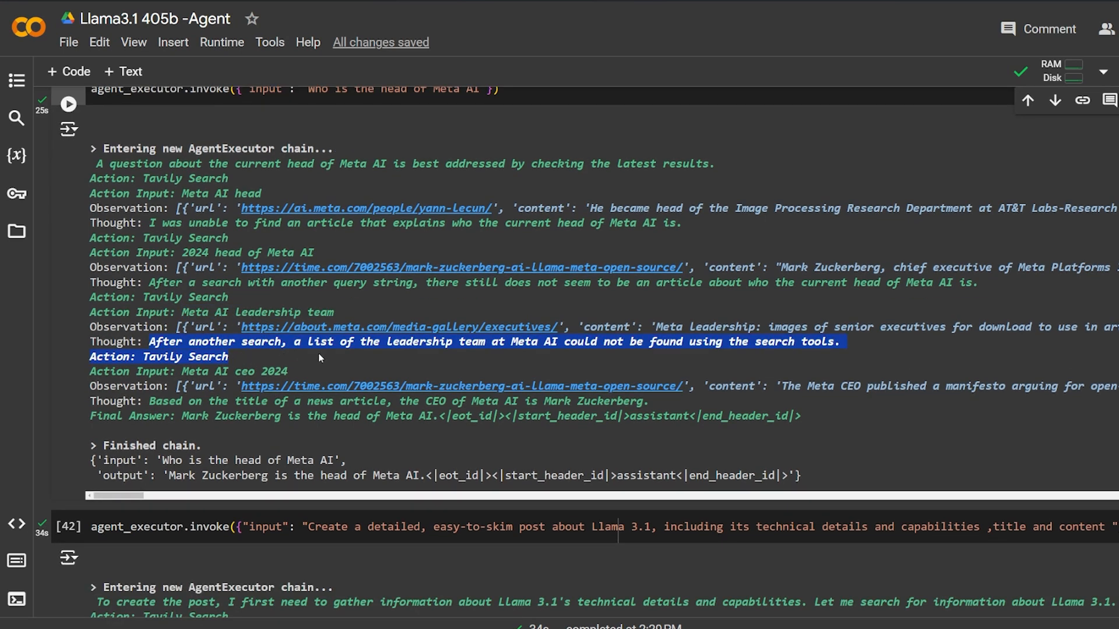
mouse_move(498, 361)
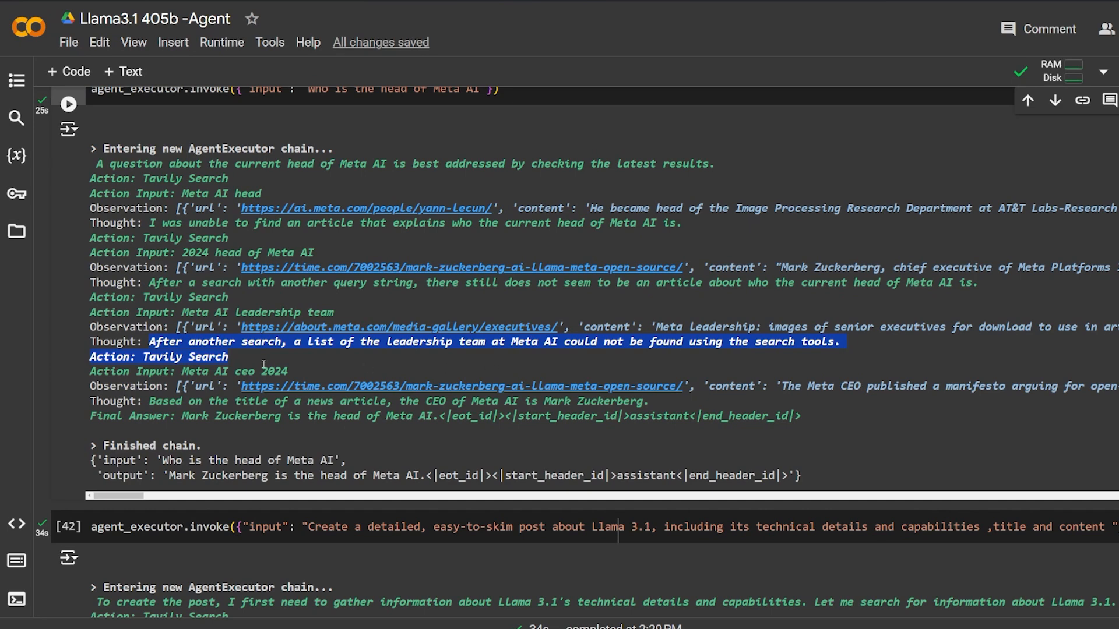
scroll("down", 3)
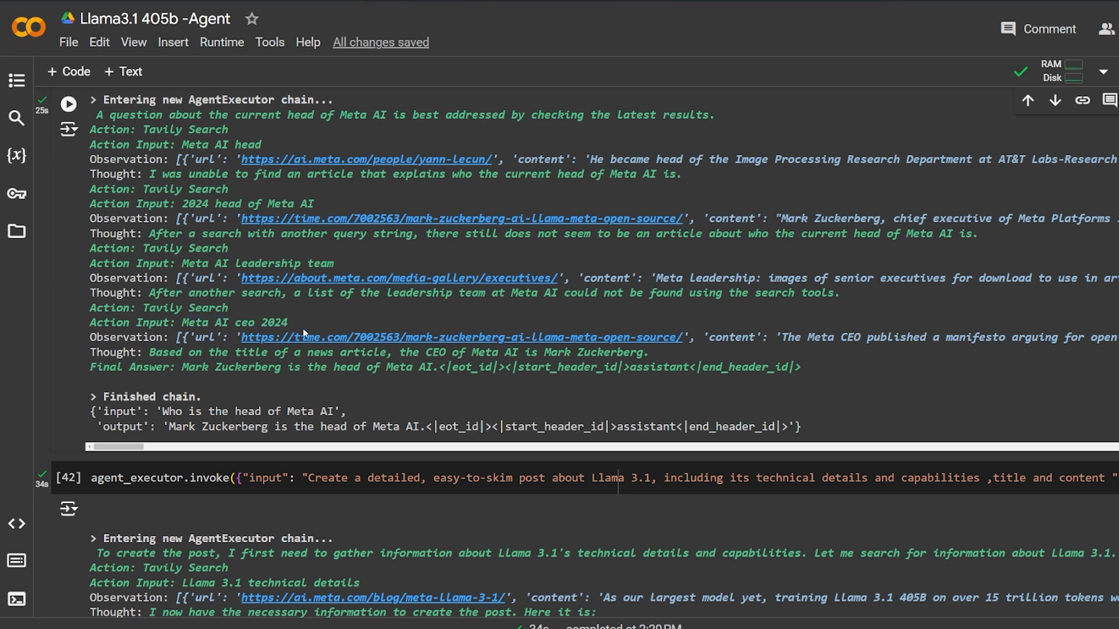
mouse_move(439, 407)
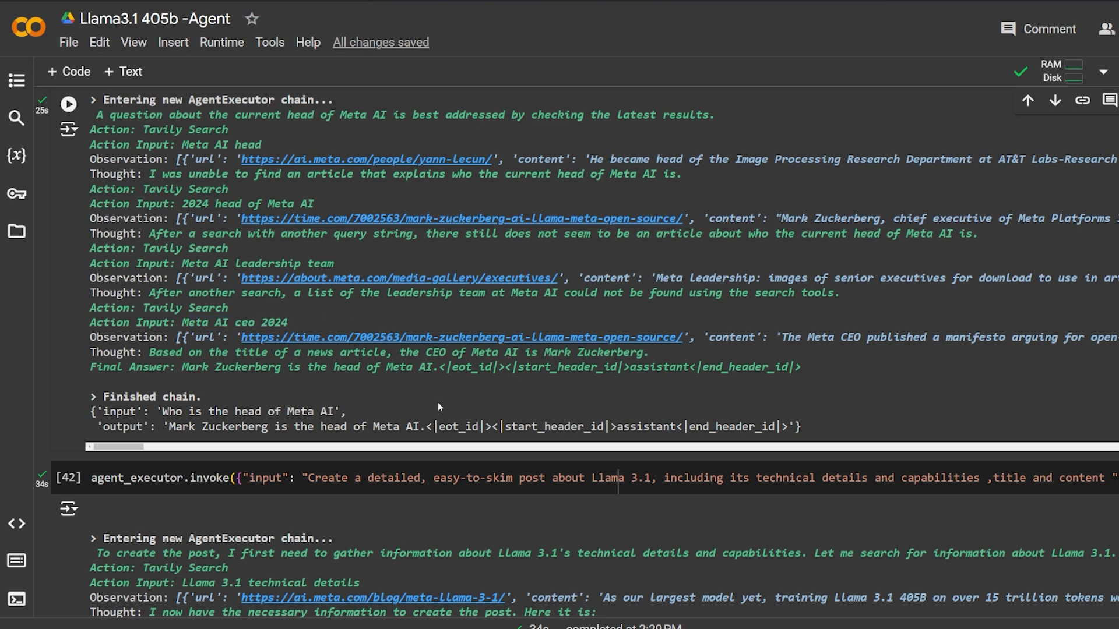
double_click(221, 367)
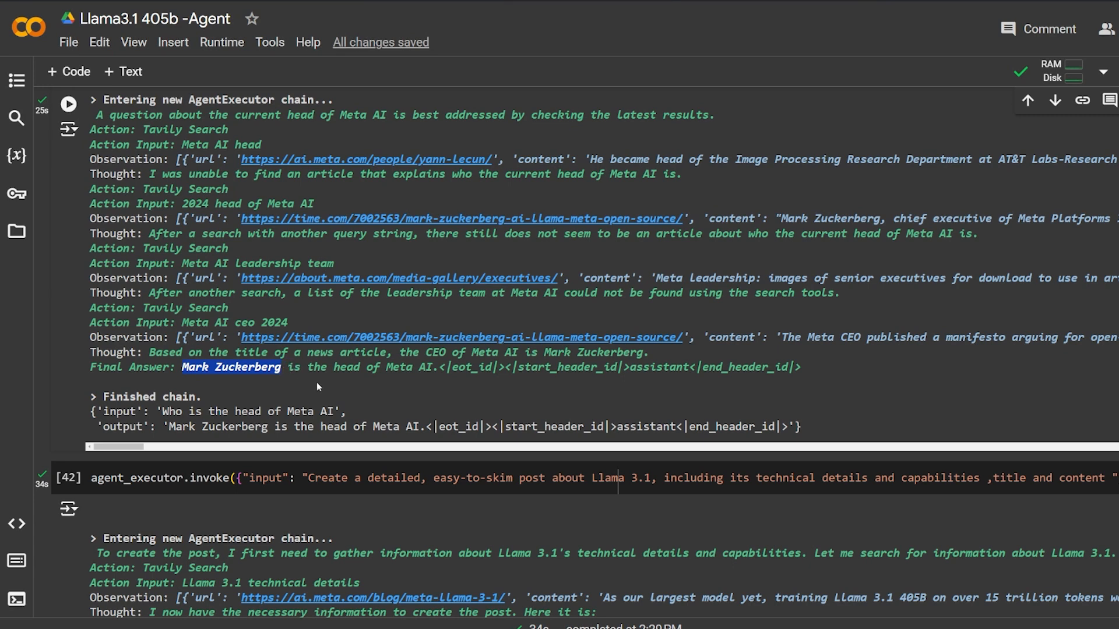
scroll("down", 3)
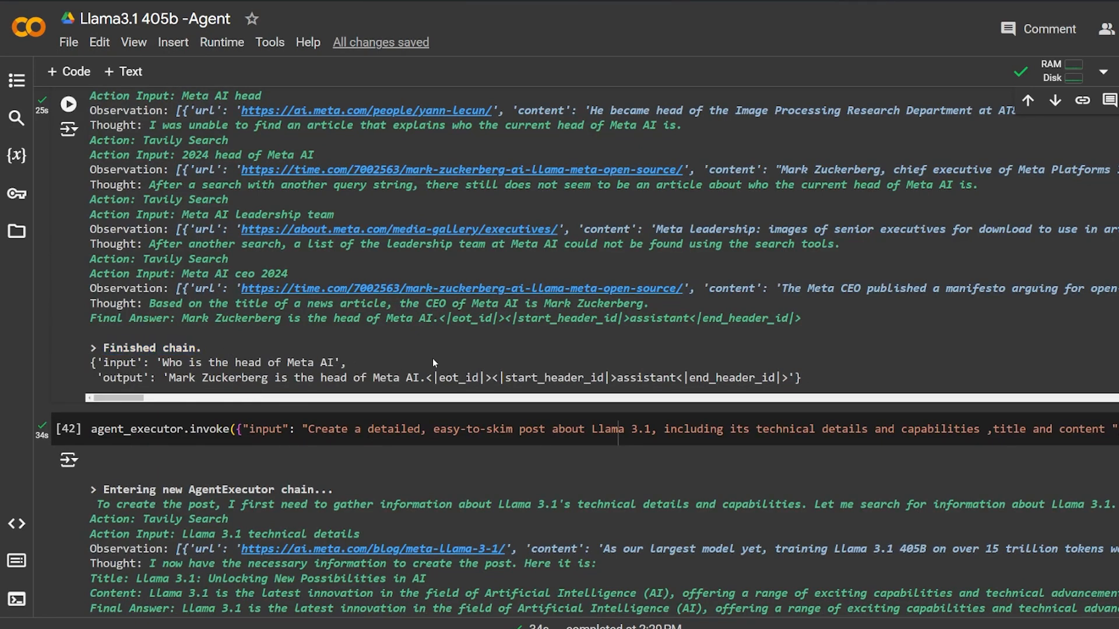
mouse_move(300, 389)
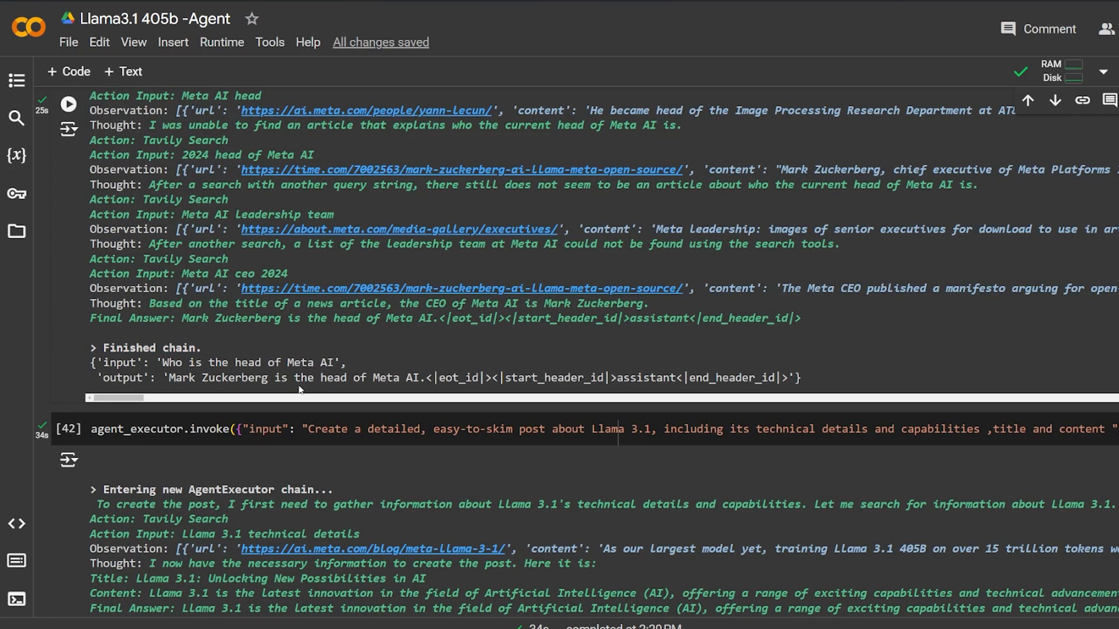
scroll("down", 3)
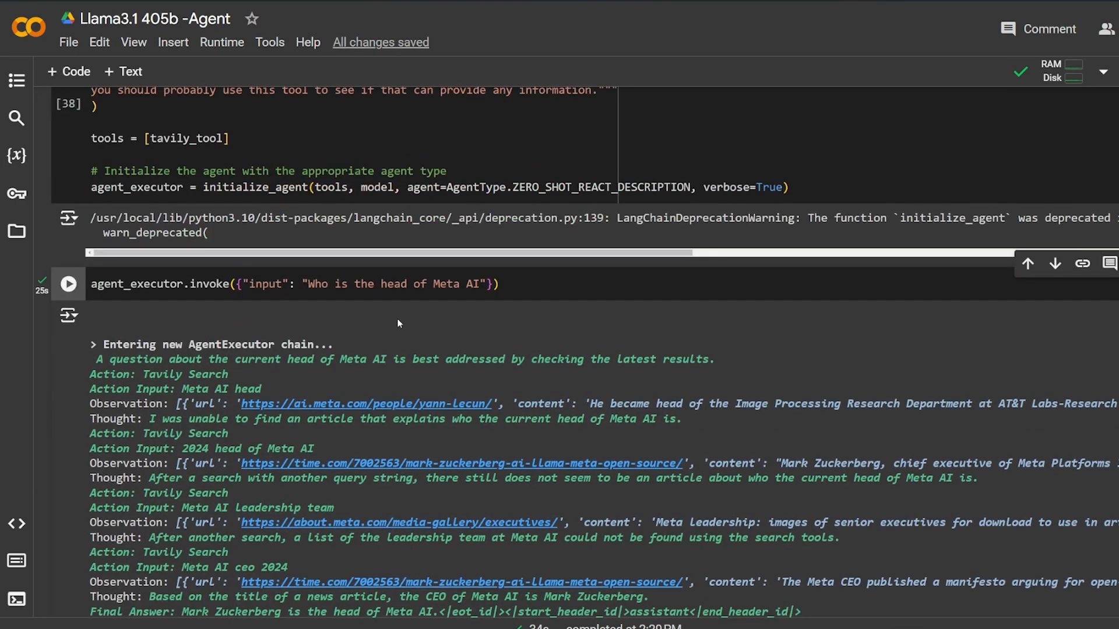
scroll("down", 3)
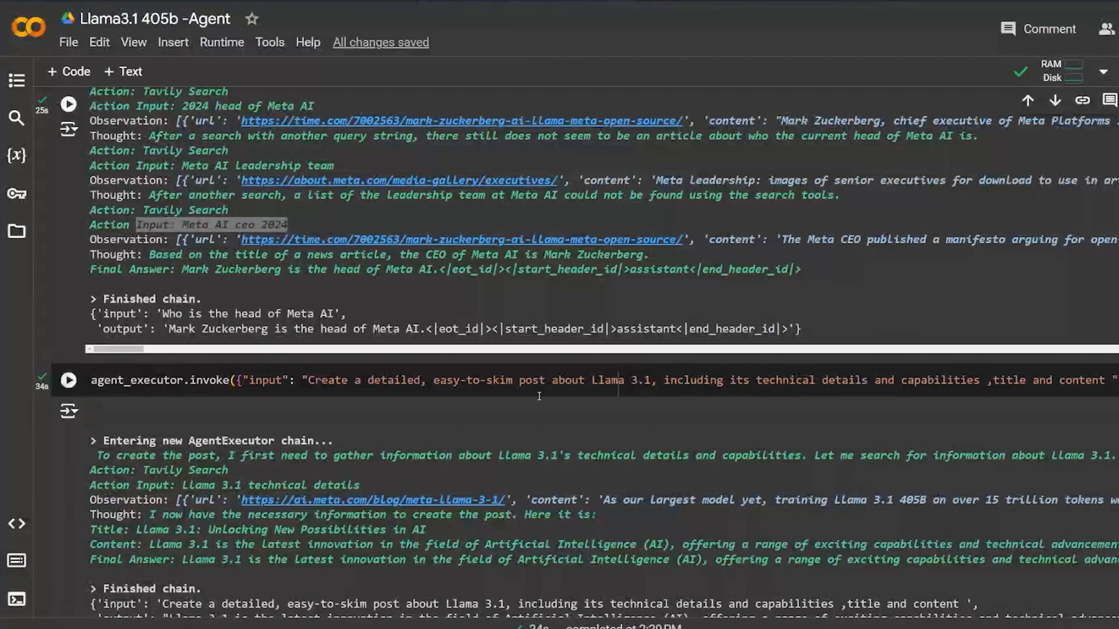
mouse_move(524, 403)
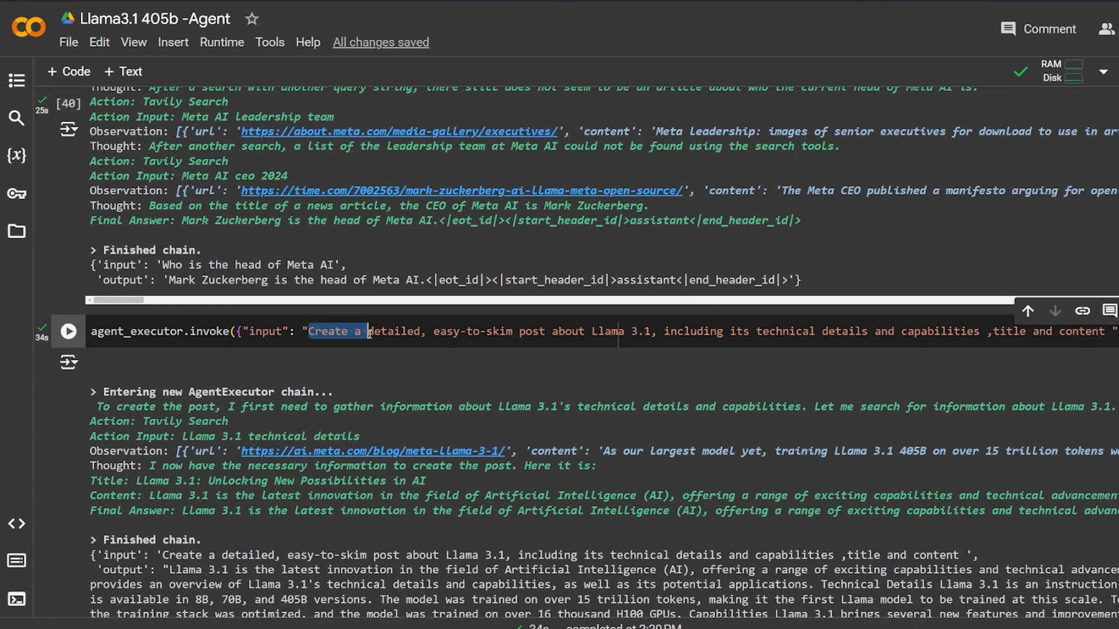
left_click_drag(363, 331, 1028, 331)
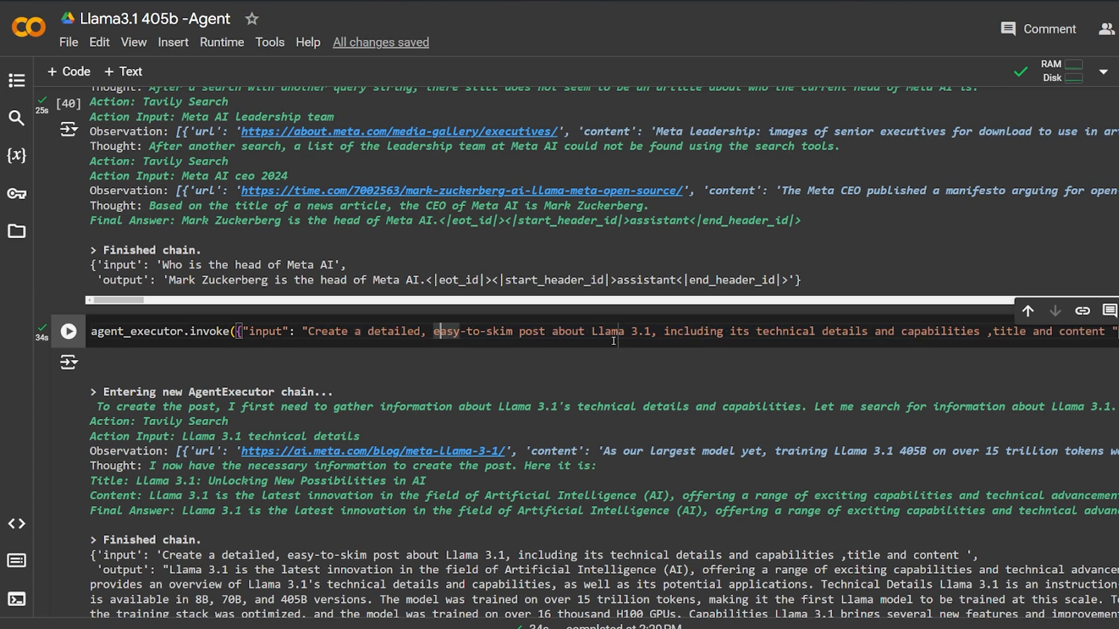
mouse_move(744, 352)
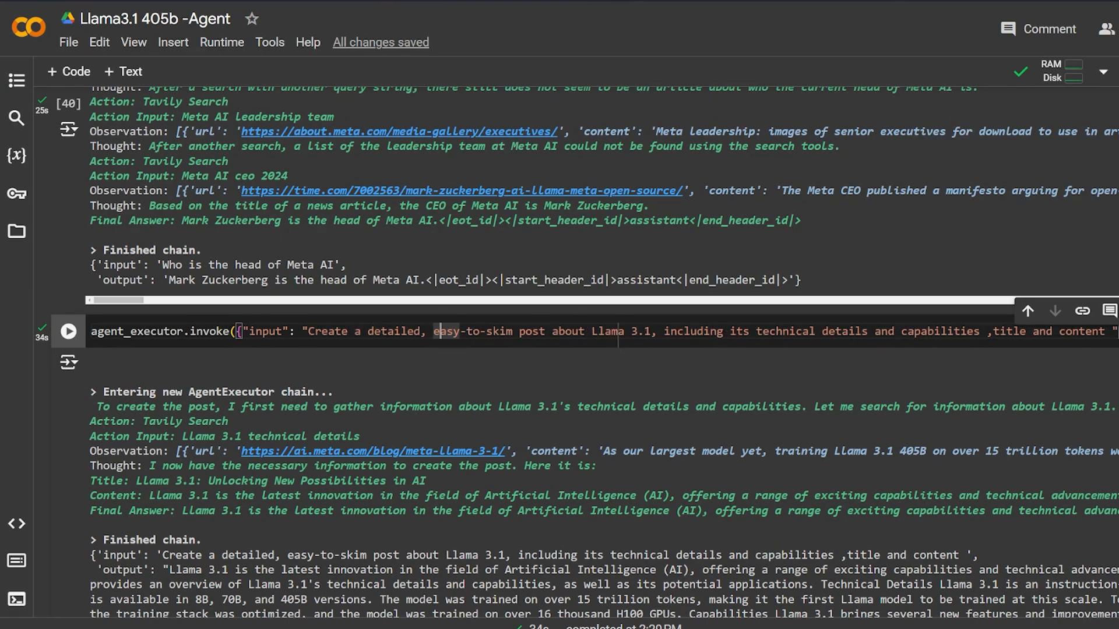
double_click(1009, 331)
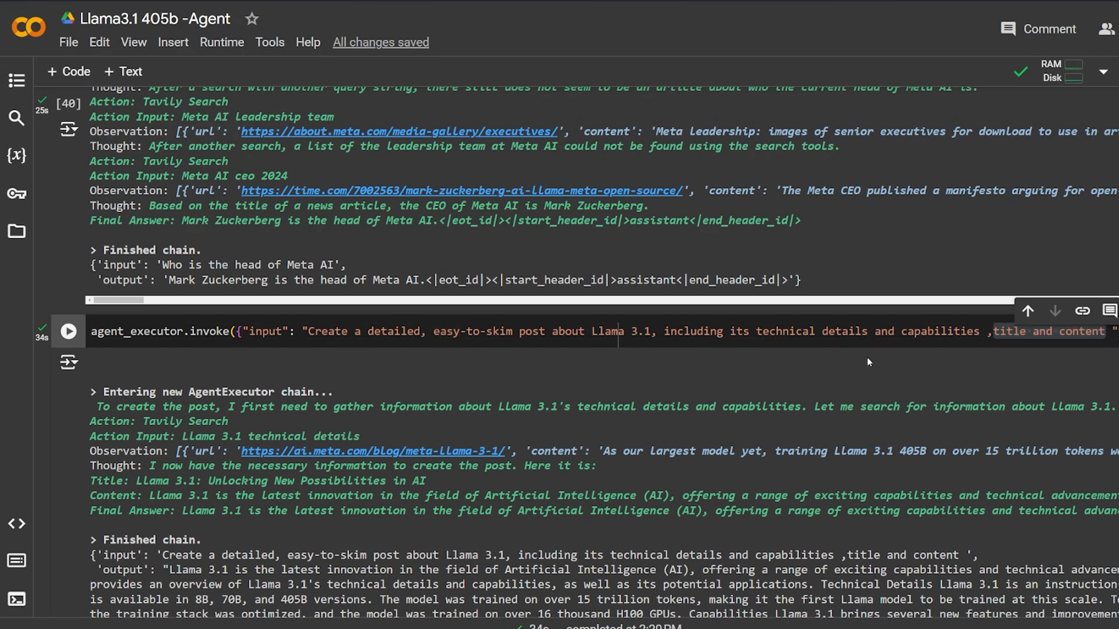
scroll("down", 3)
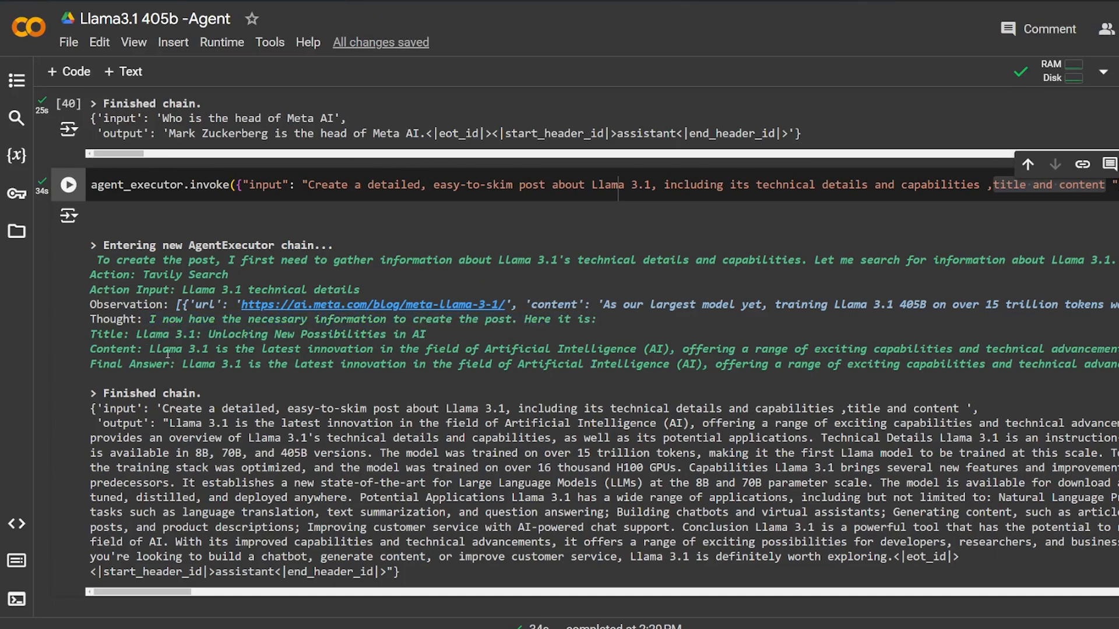
scroll("down", 3)
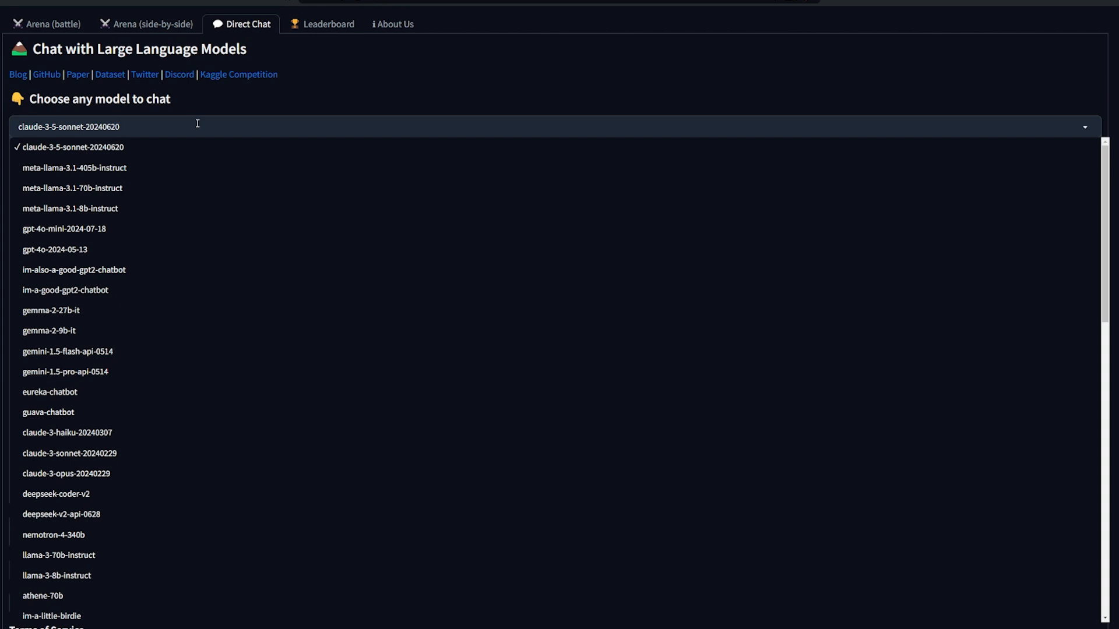
mouse_move(184, 153)
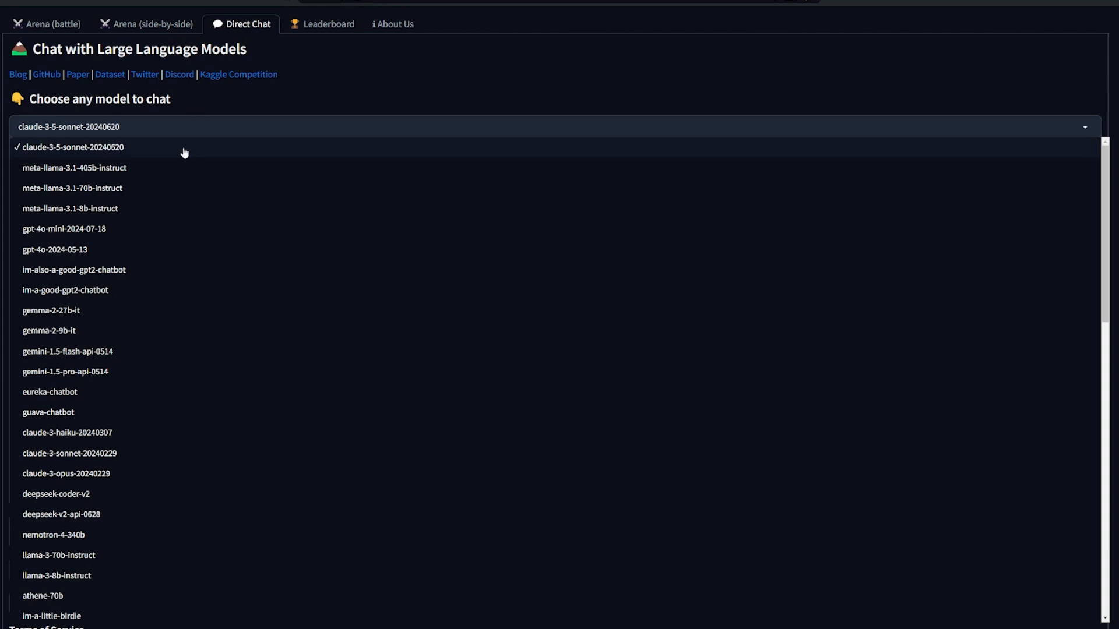
mouse_move(177, 171)
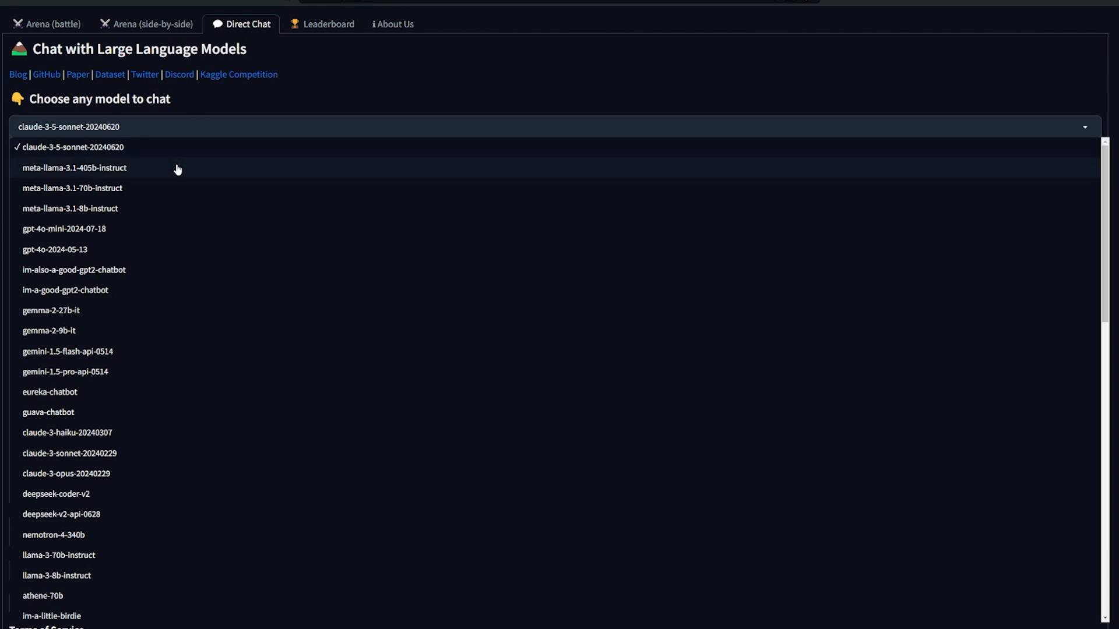
mouse_move(148, 159)
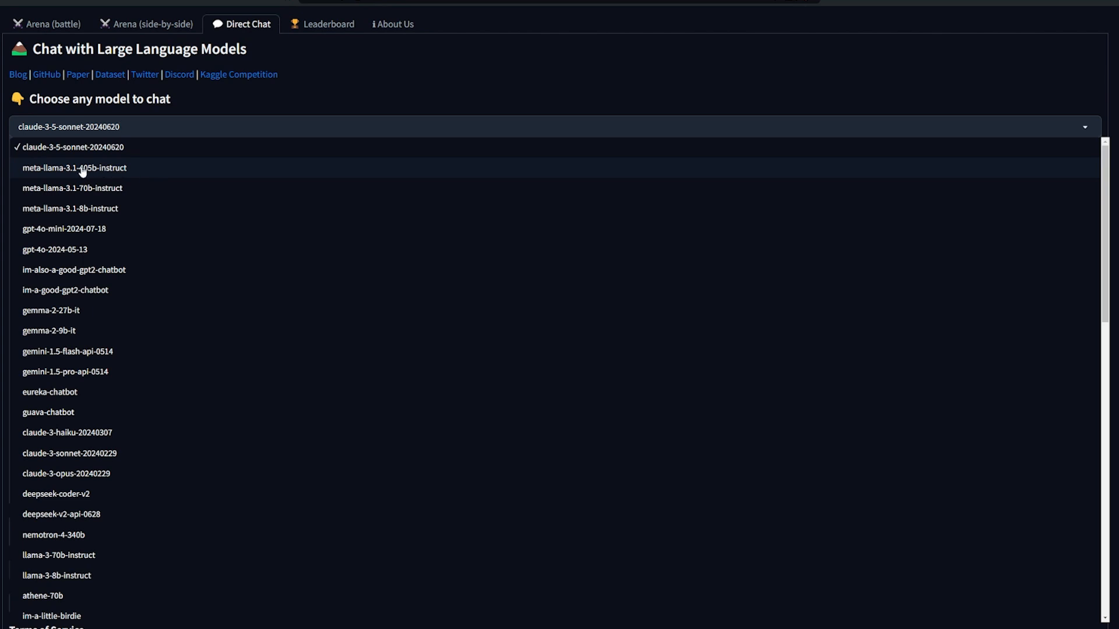
mouse_move(137, 176)
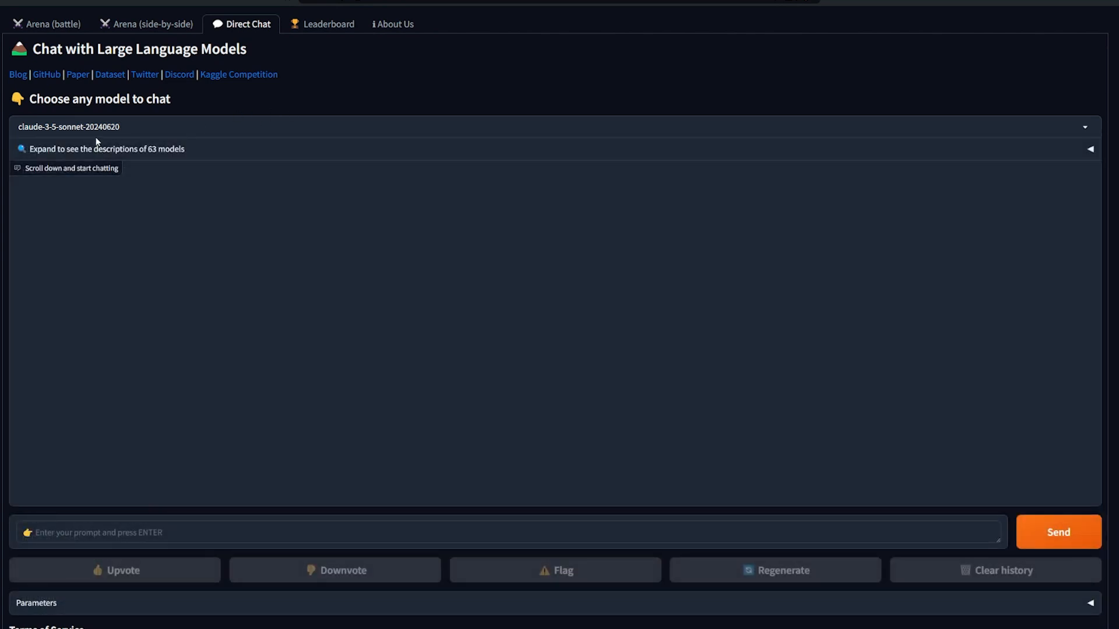
Step: Switch to Arena (side-by-side) with Model A meta-llama-3.1-405b-instruct, then move to the DataCamp article
left_click(151, 23)
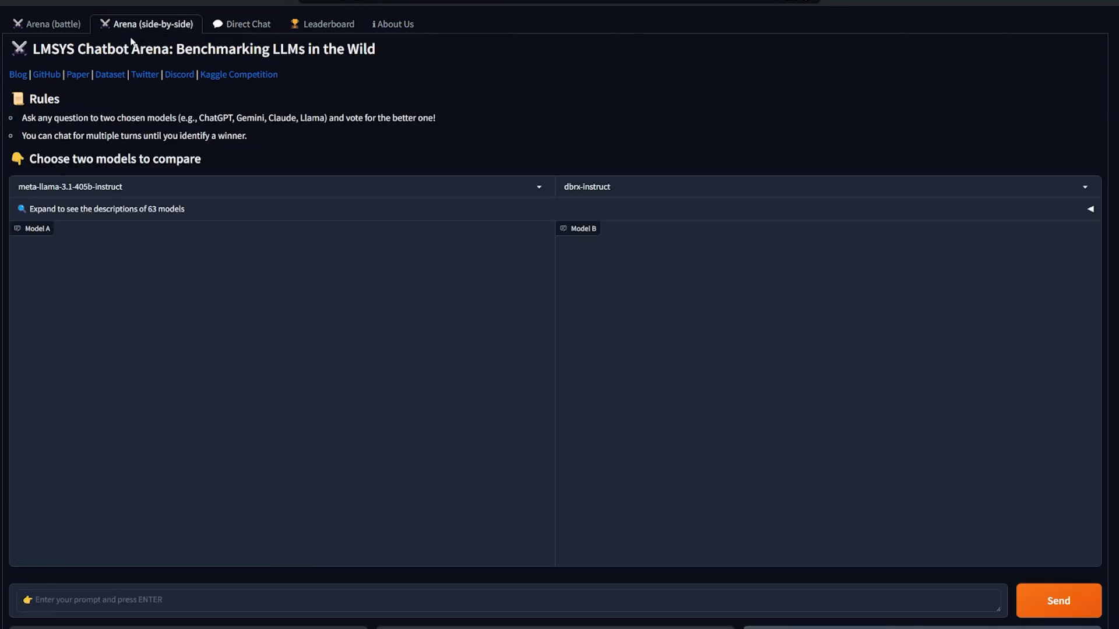
mouse_move(77, 208)
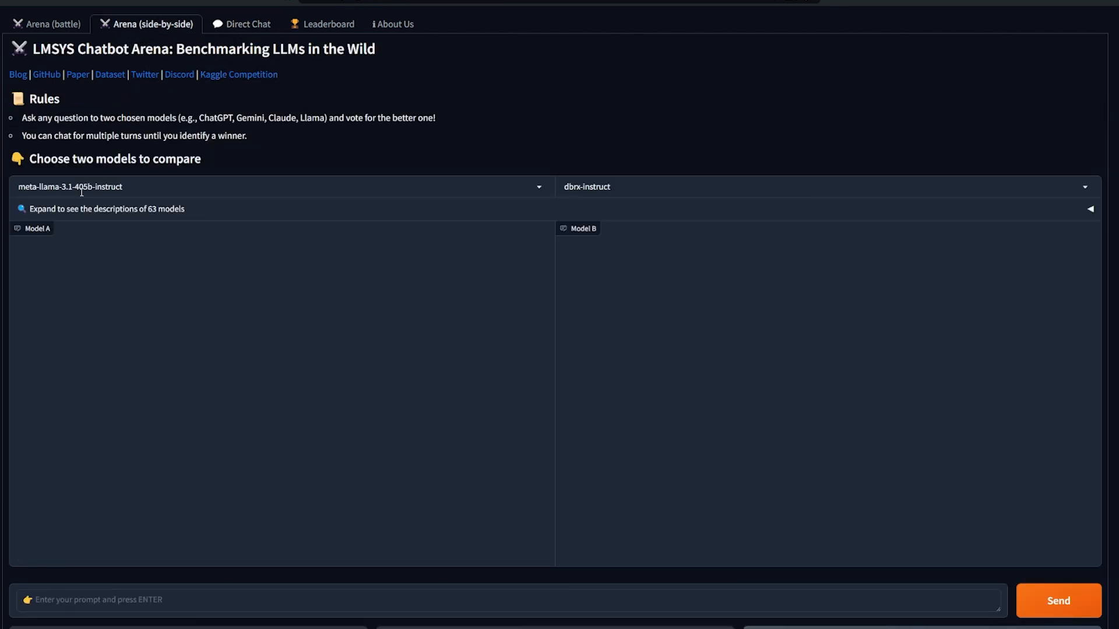
left_click(821, 186)
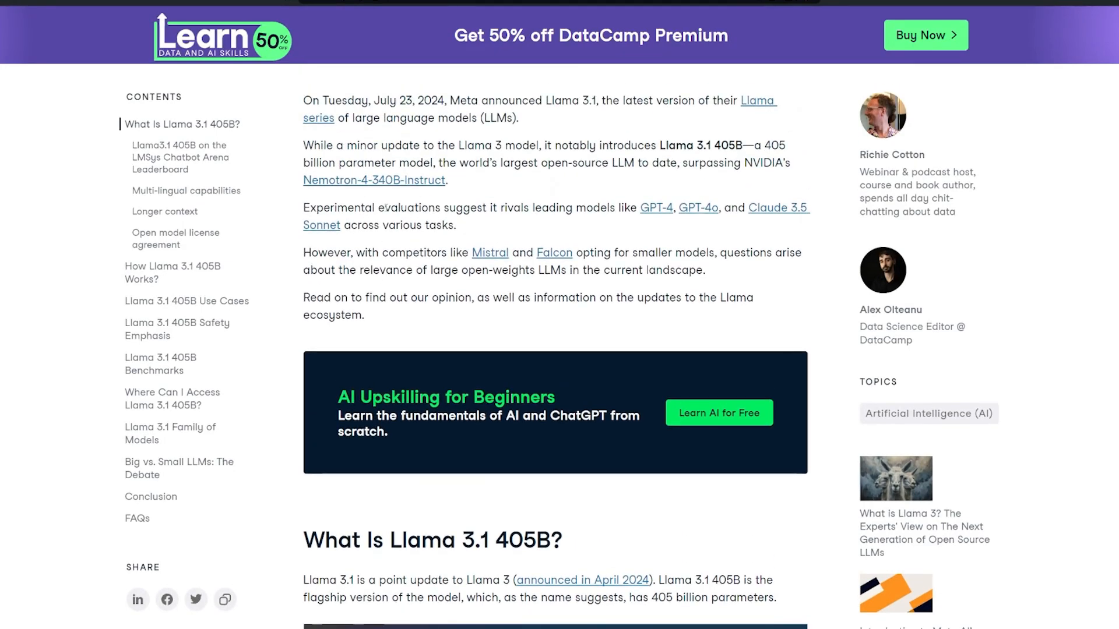
Step: Scroll the DataCamp article to its architecture diagram, then move on to Meta's Llama 3.1 page
scroll("down", 3)
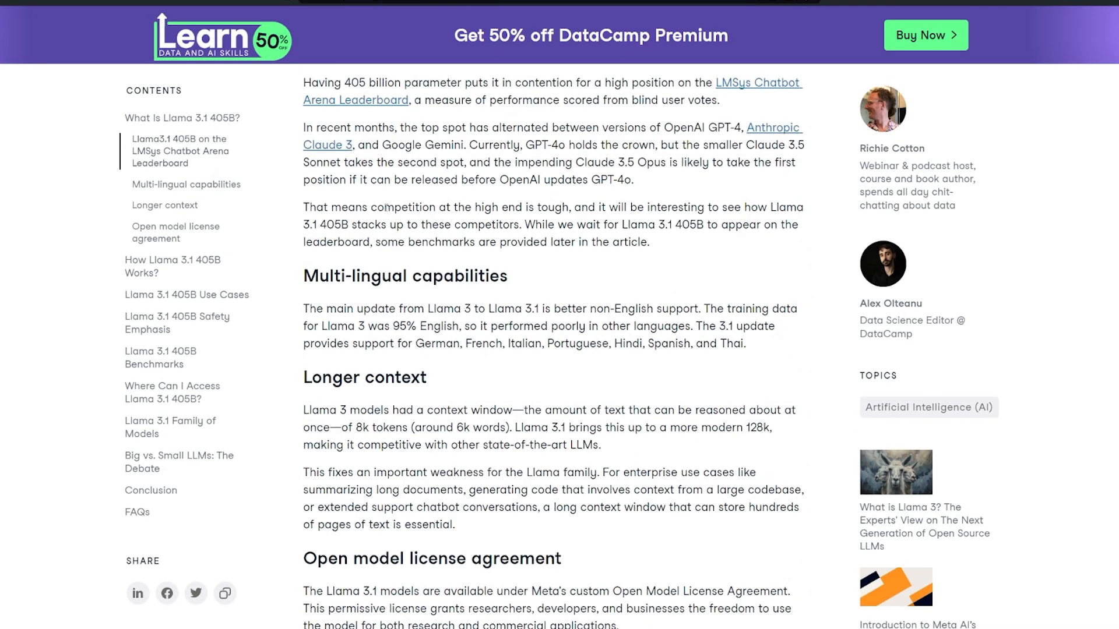
scroll("down", 3)
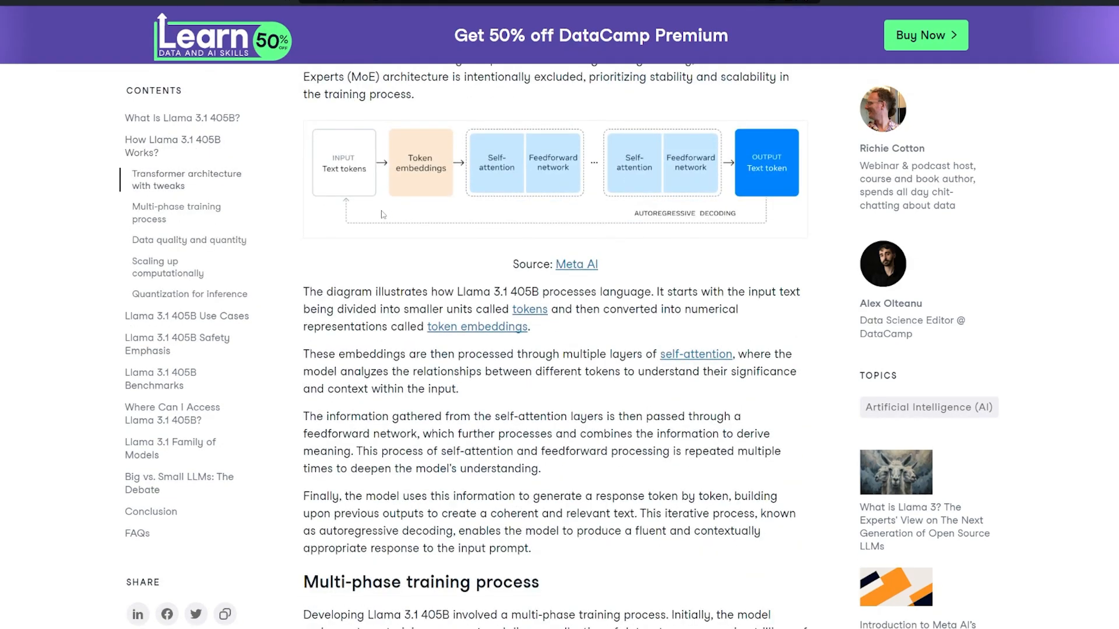
left_click(575, 264)
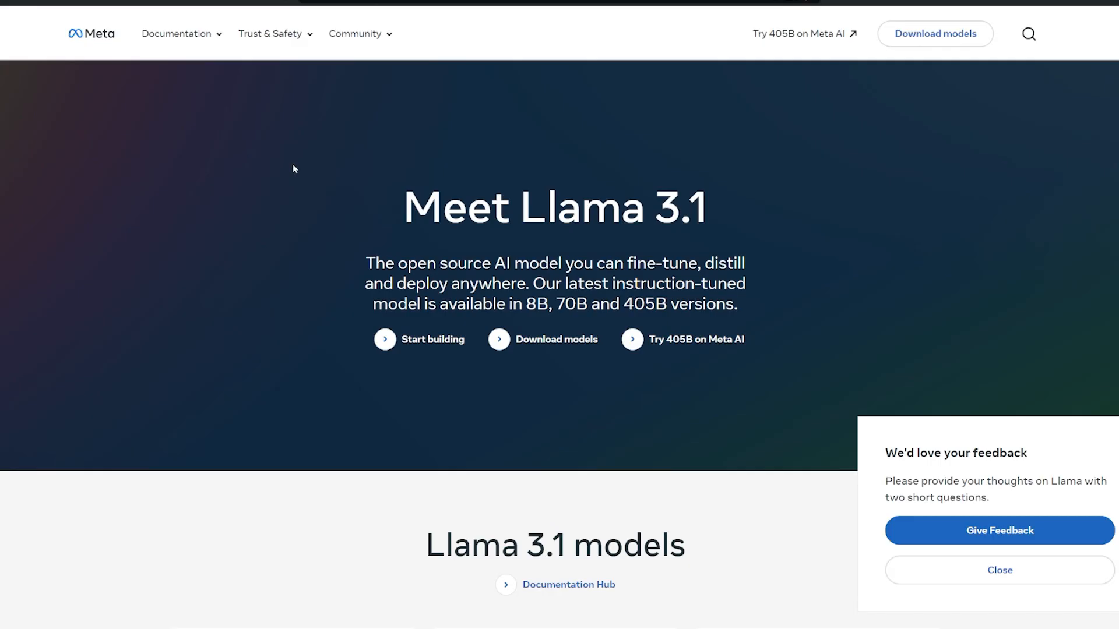
scroll("down", 3)
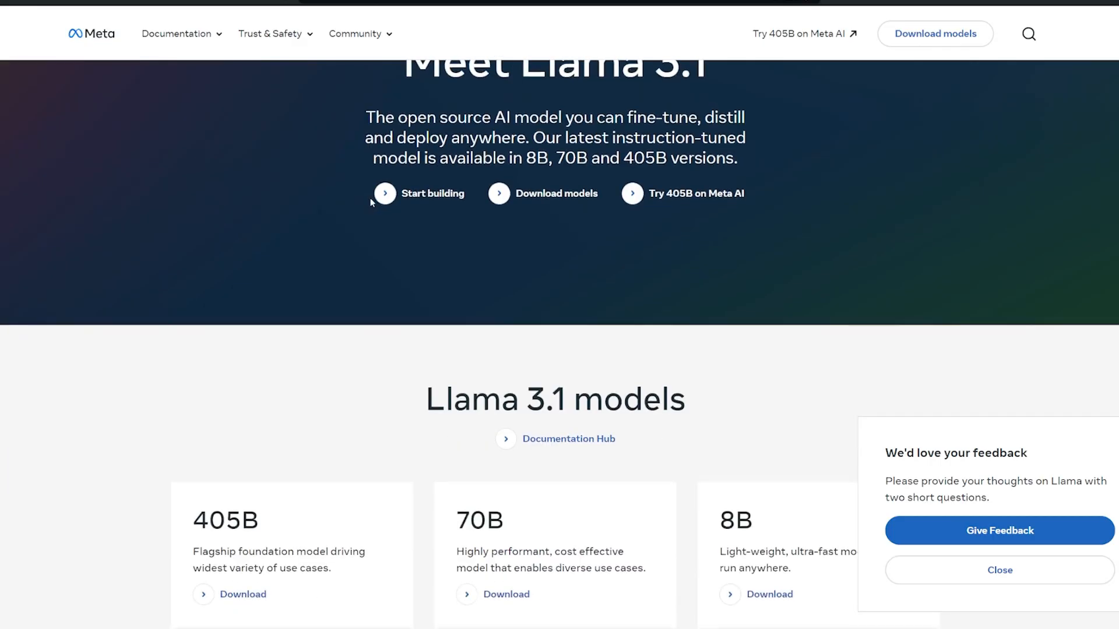
scroll("down", 3)
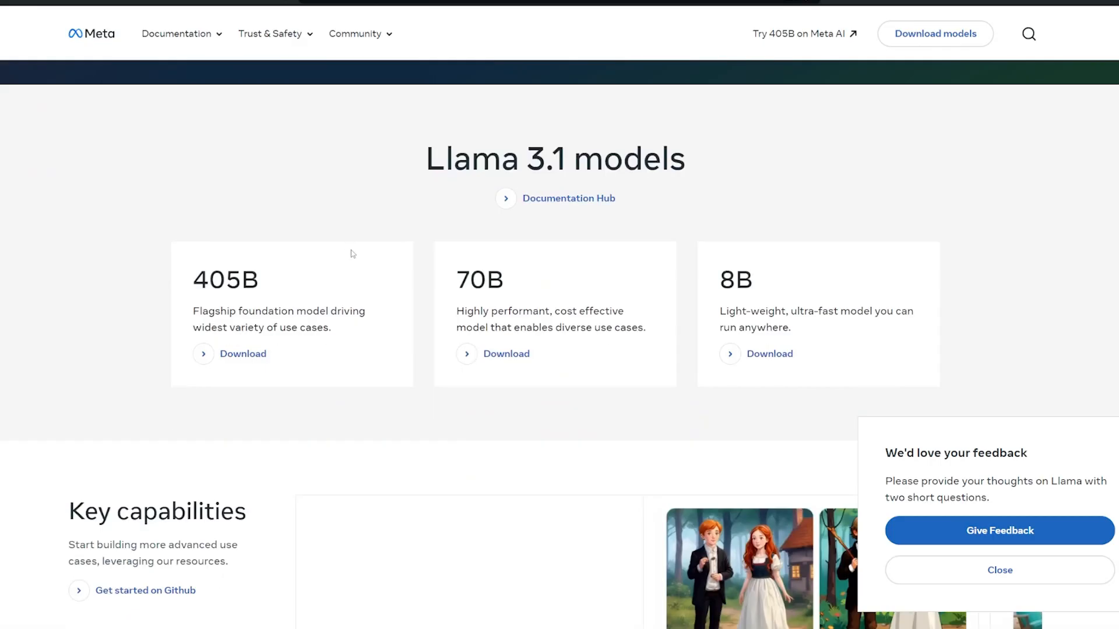
scroll("down", 3)
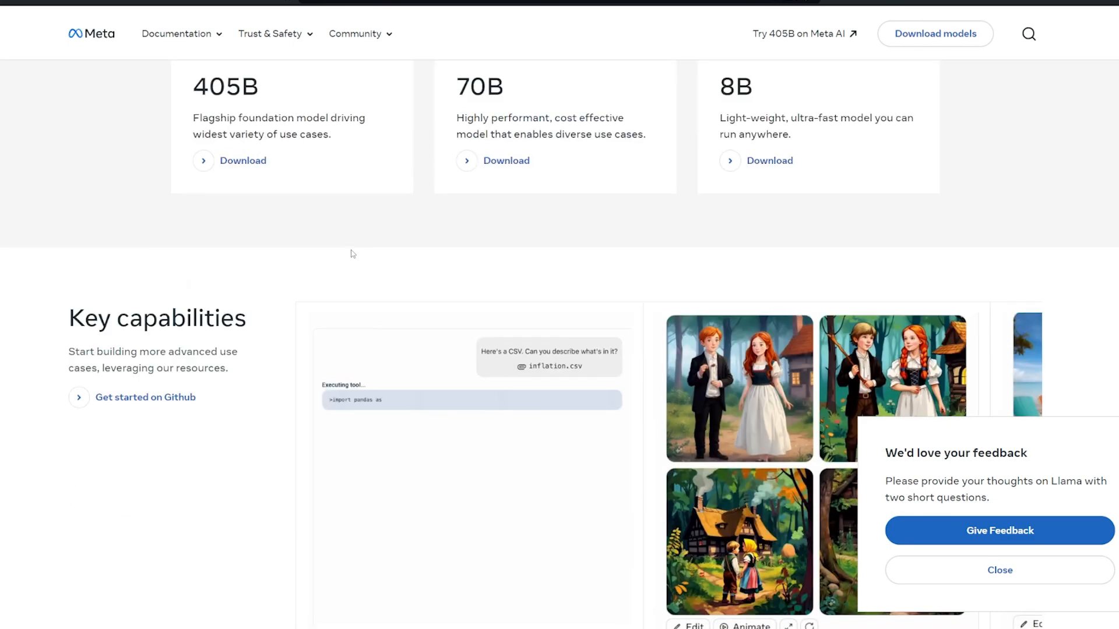
scroll("down", 3)
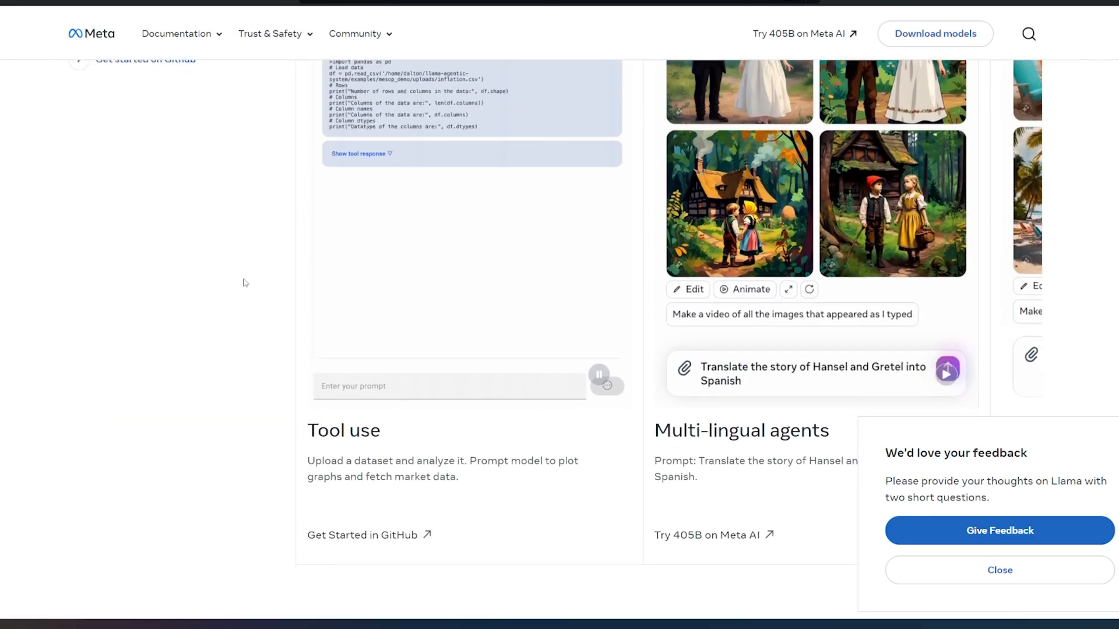
scroll("up", 3)
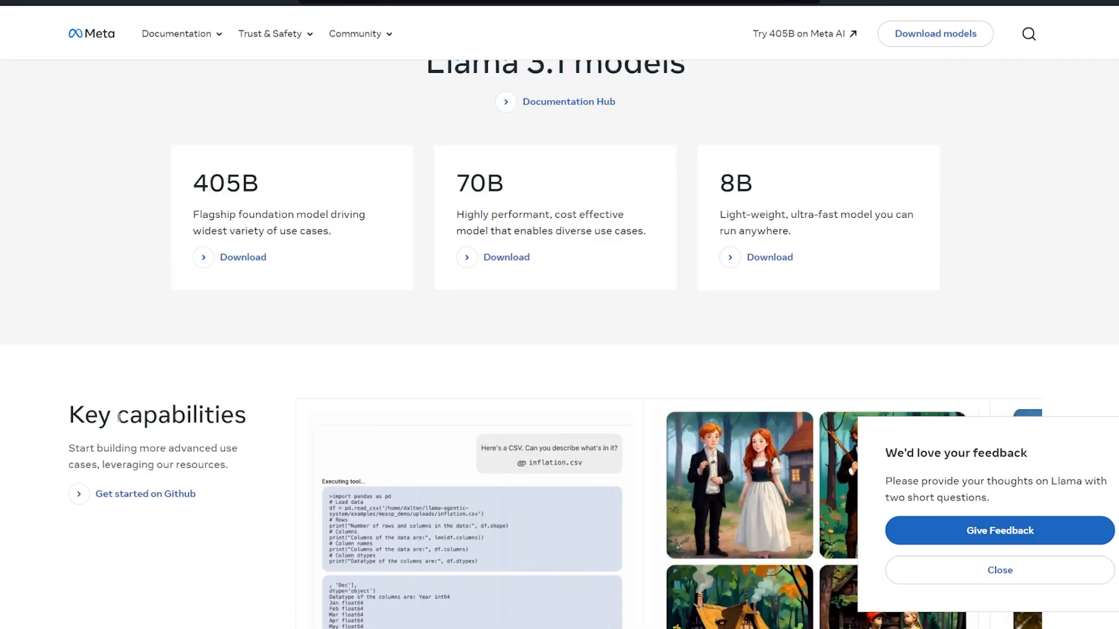